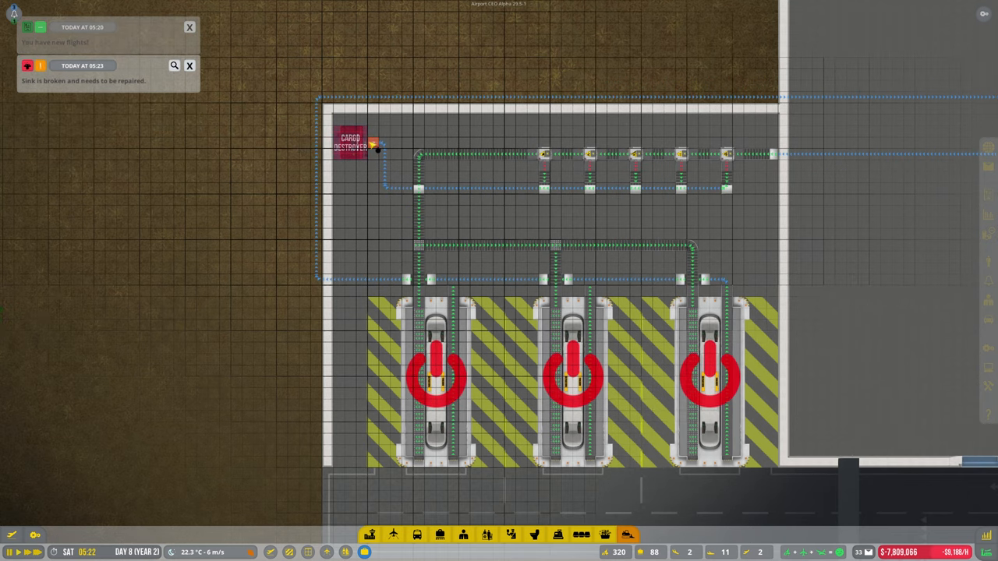
Open the Conveyor Belt System build menu and pick a conveyor piece
left_click(189, 27)
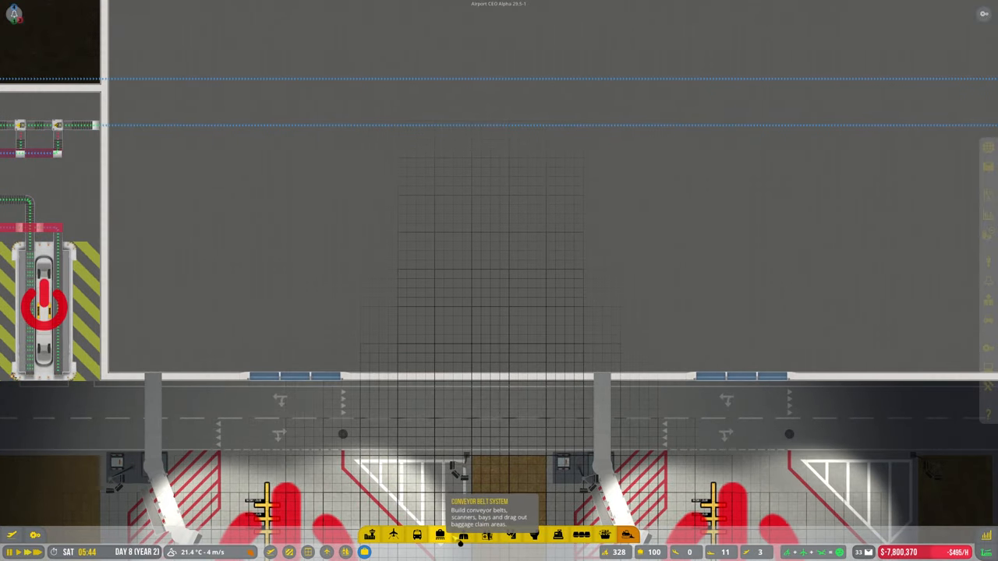
left_click(441, 534)
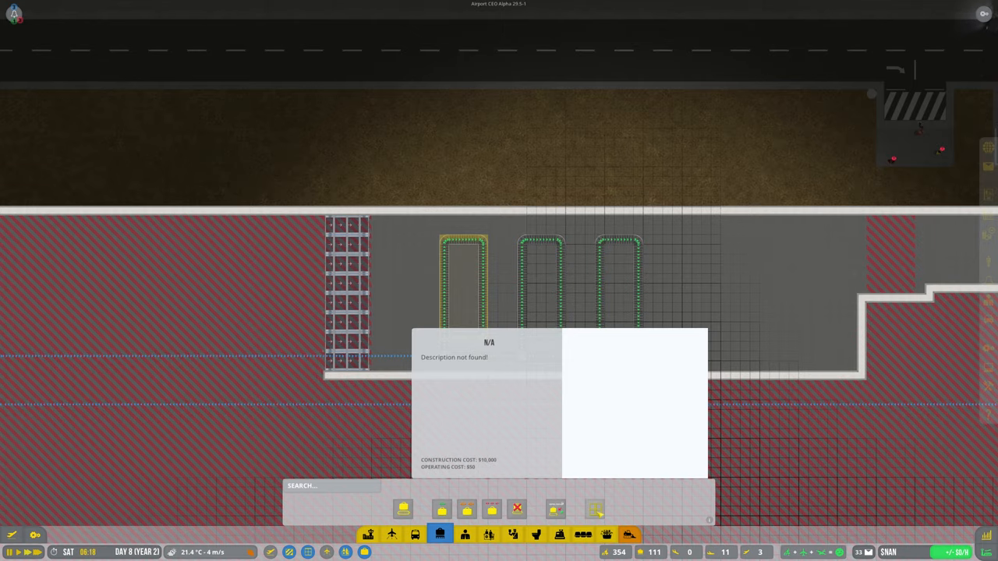
left_click(534, 242)
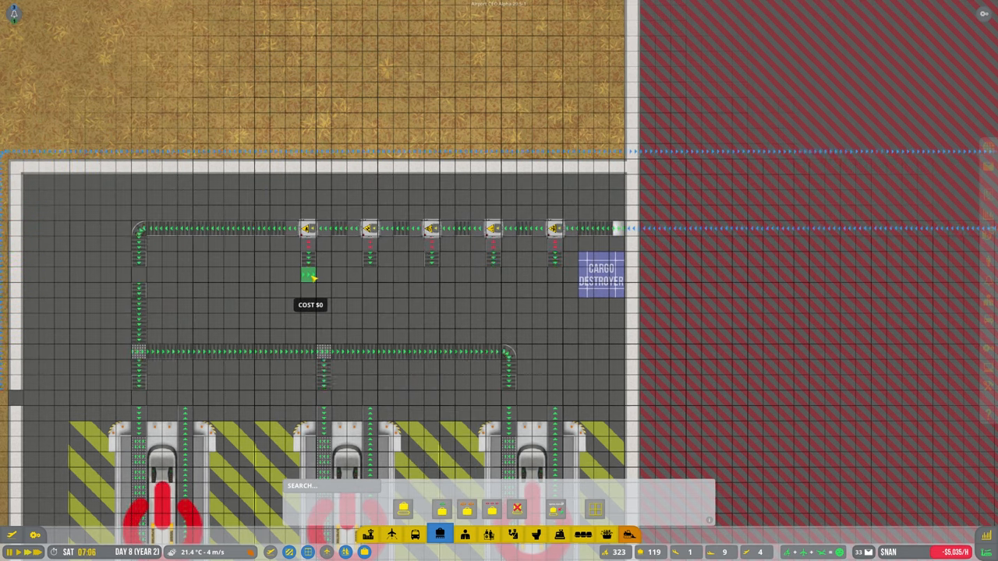
Drag a conveyor belt along the base of the three baggage claim loops to join them
left_click_drag(310, 276, 569, 275)
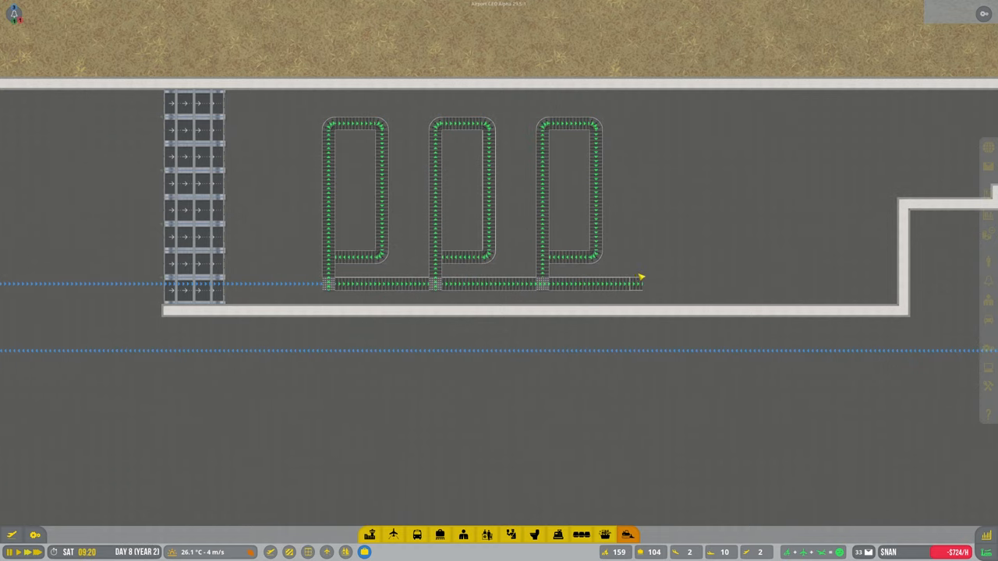
Power on the rightmost baggage bay from its details panel
left_click(569, 190)
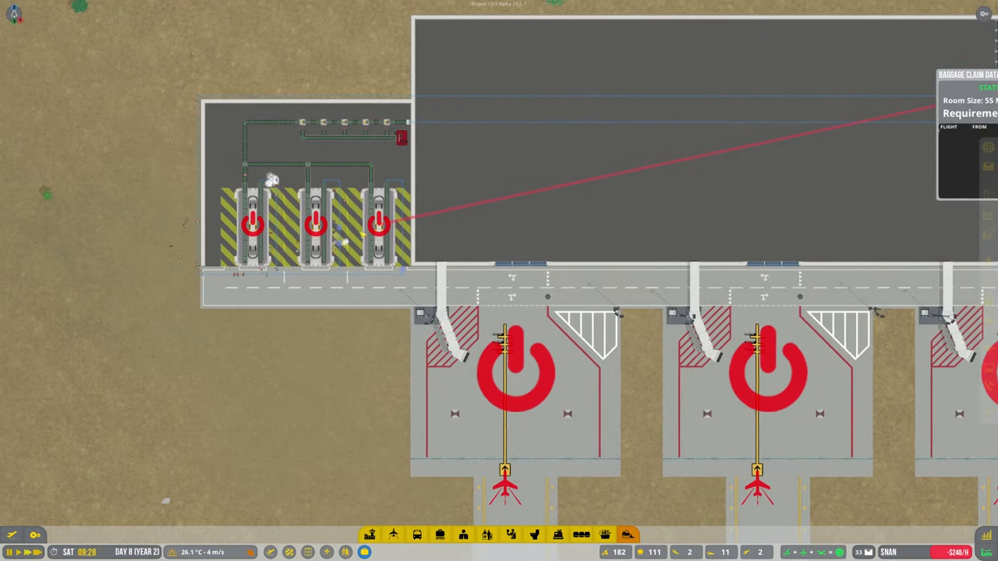
left_click(378, 219)
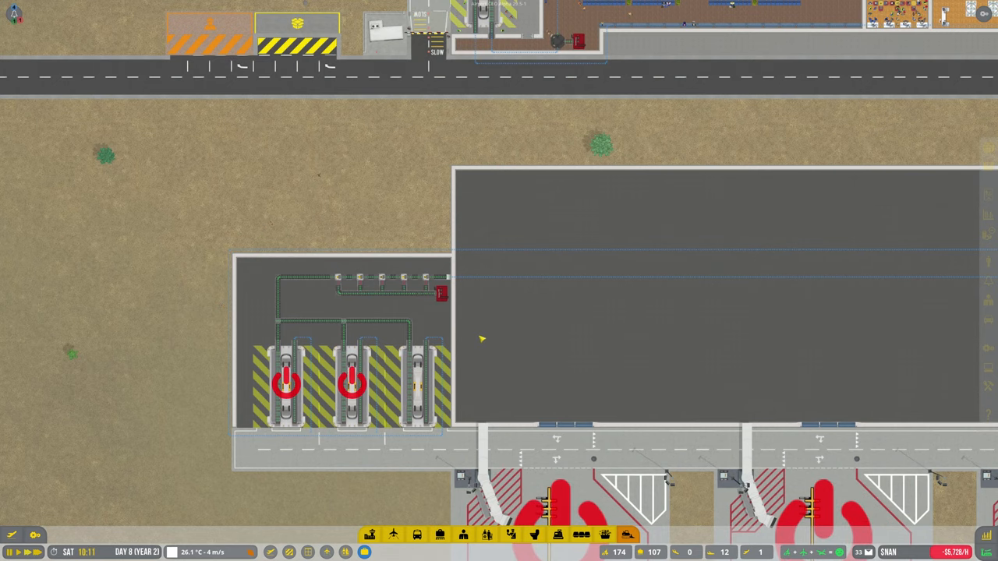
left_click(420, 382)
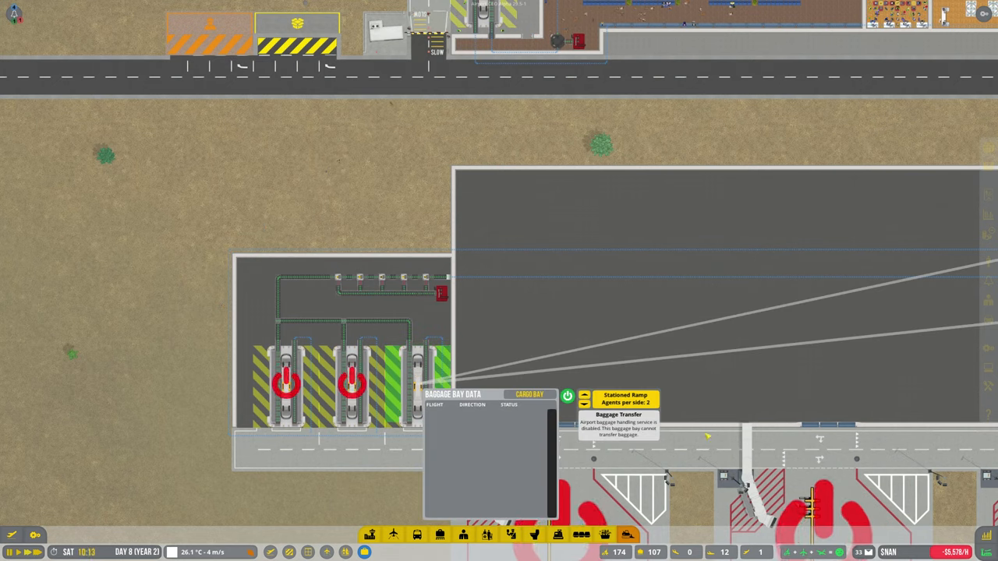
left_click(583, 400)
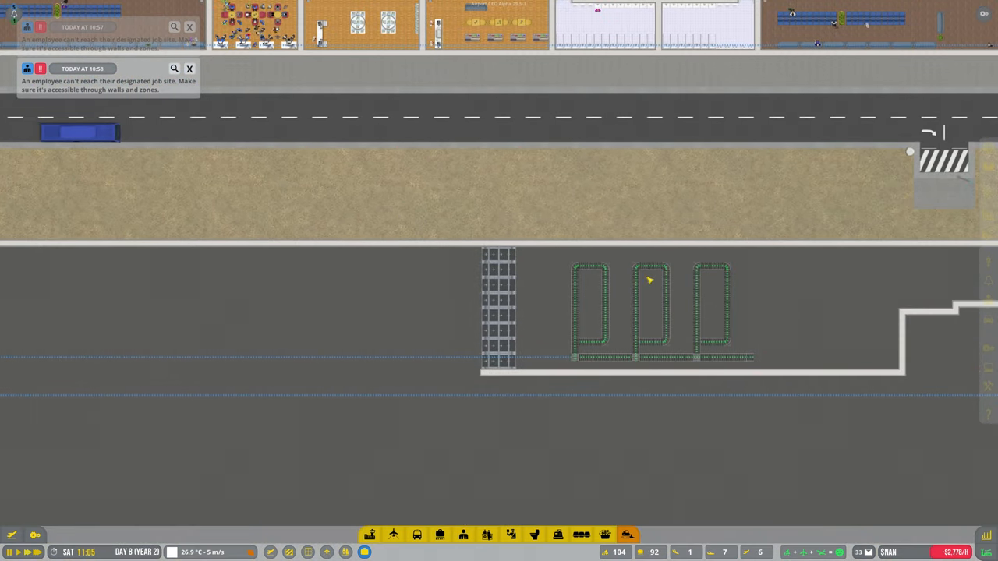
left_click(651, 312)
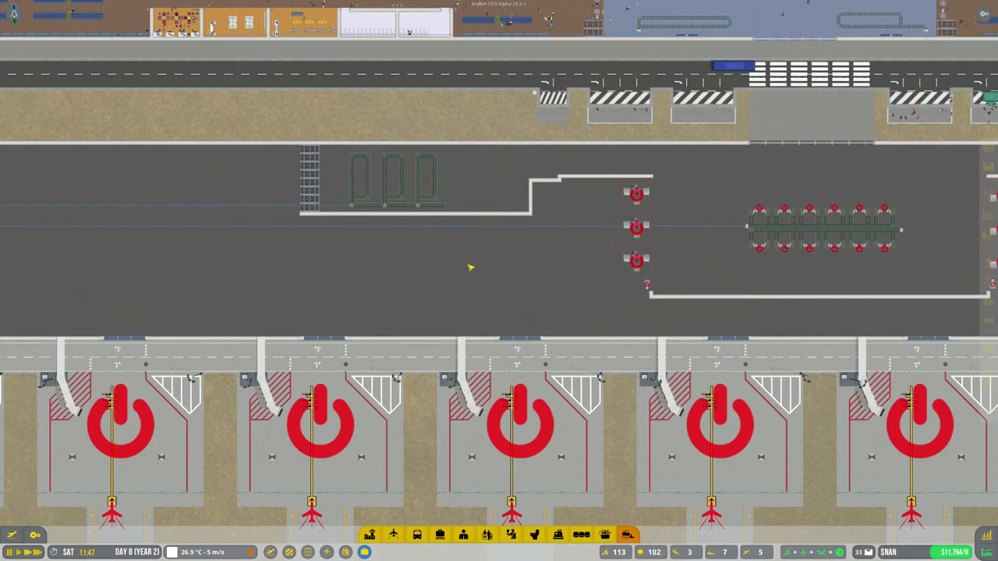
scroll("down", 3)
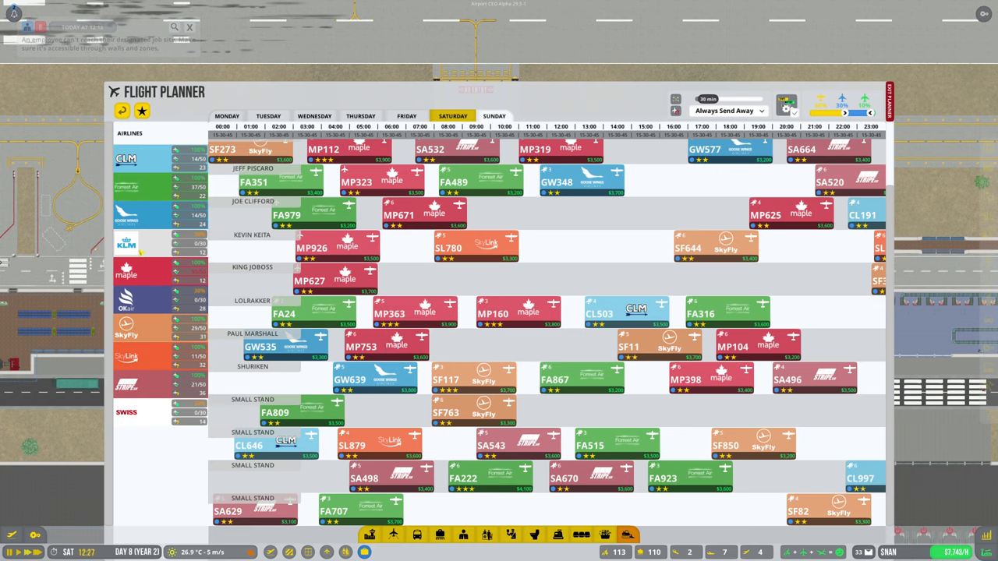
mouse_move(872, 114)
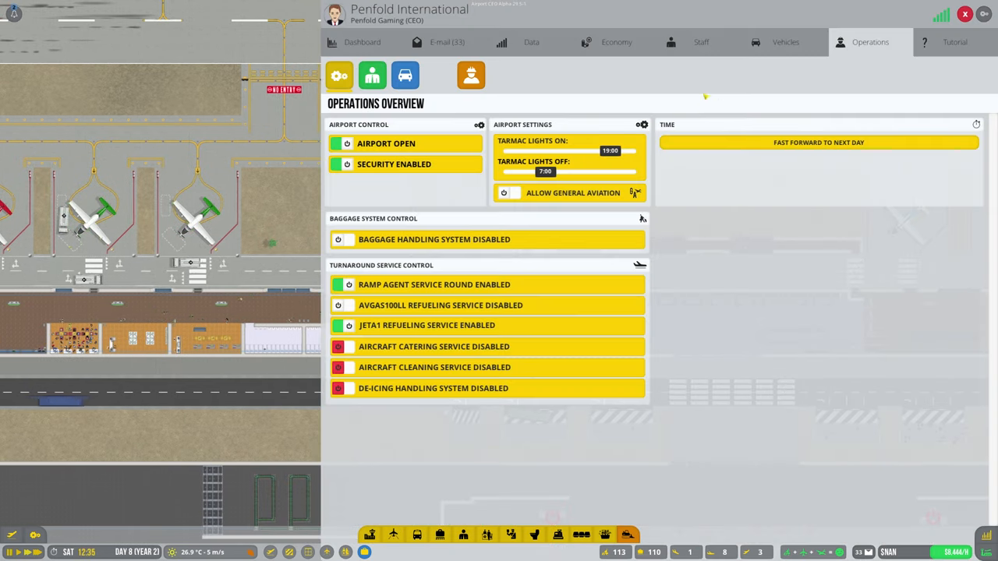
Show the budget overview's offered contracts filtered to airlines only
left_click(405, 75)
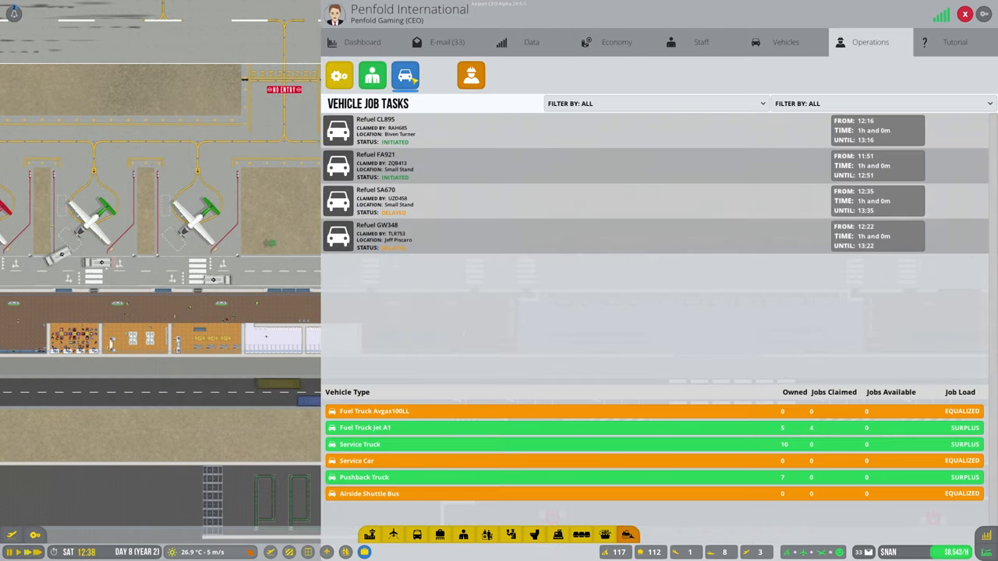
left_click(616, 41)
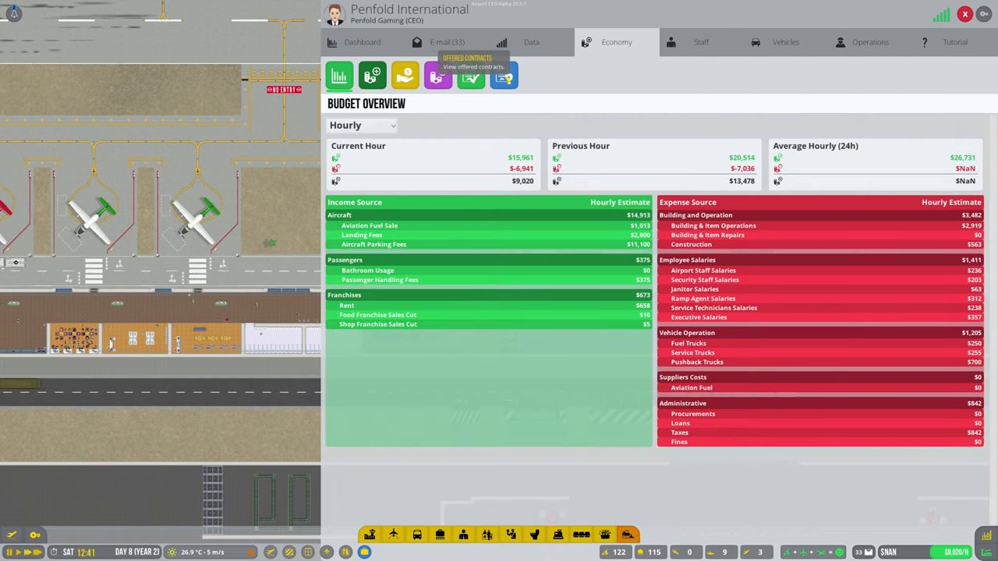
left_click(503, 75)
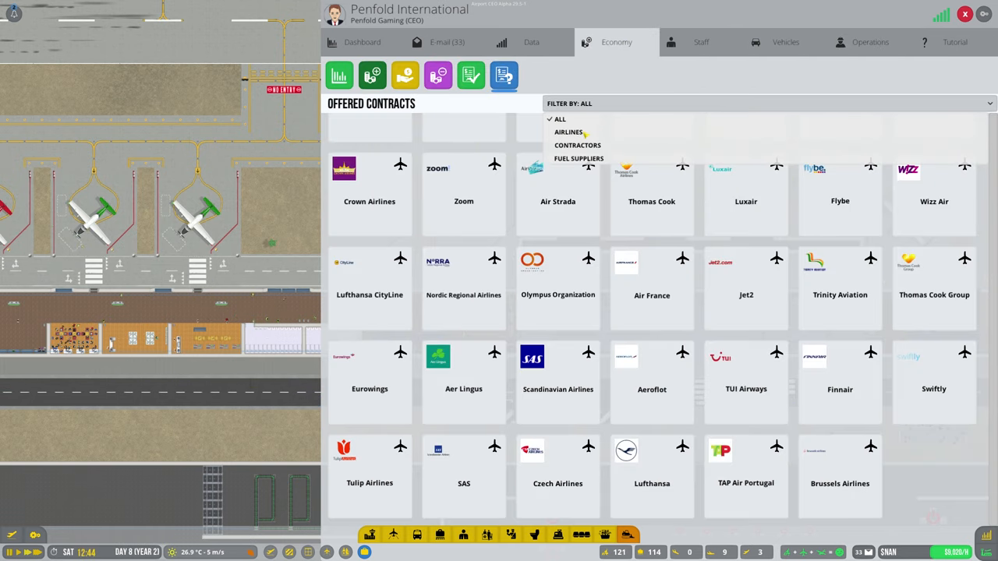
left_click(568, 131)
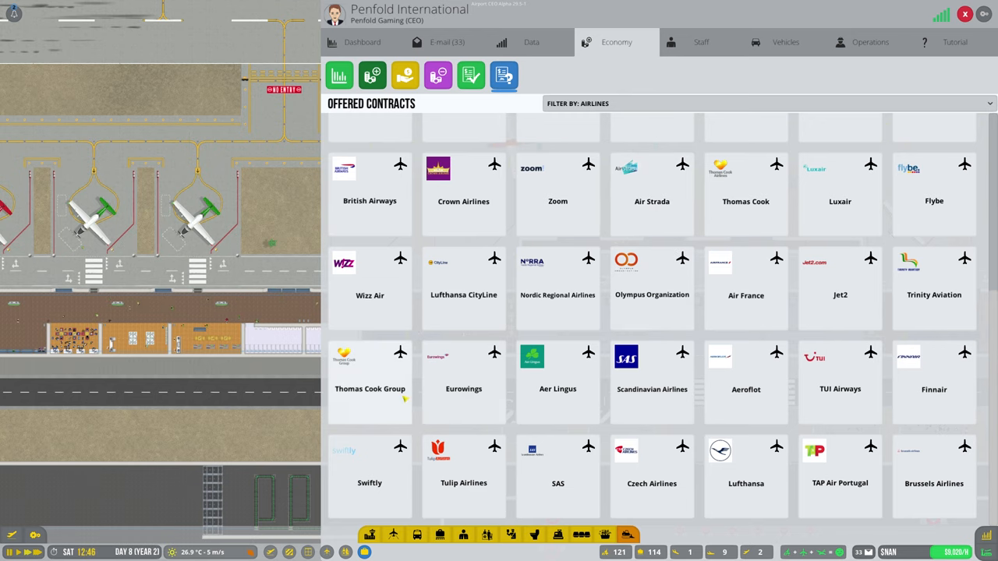
Sign the Jet2 and Thomas Cook airline contract proposals
left_click(839, 289)
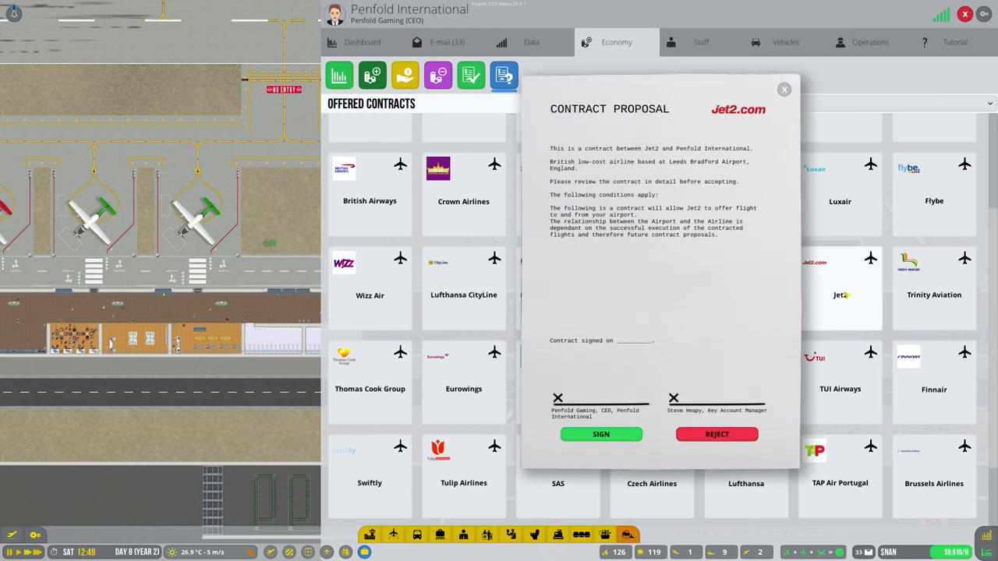
left_click(600, 434)
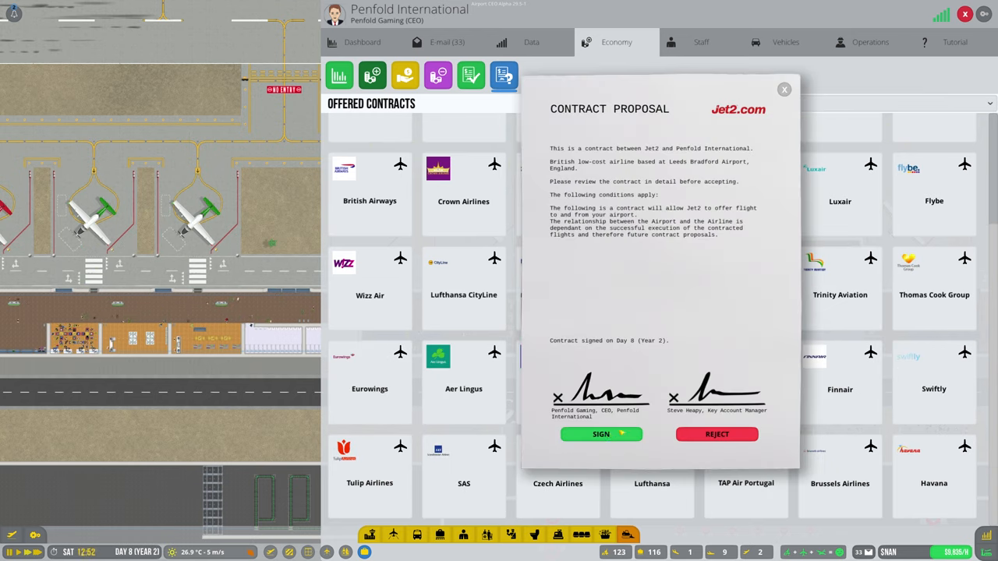
left_click(600, 434)
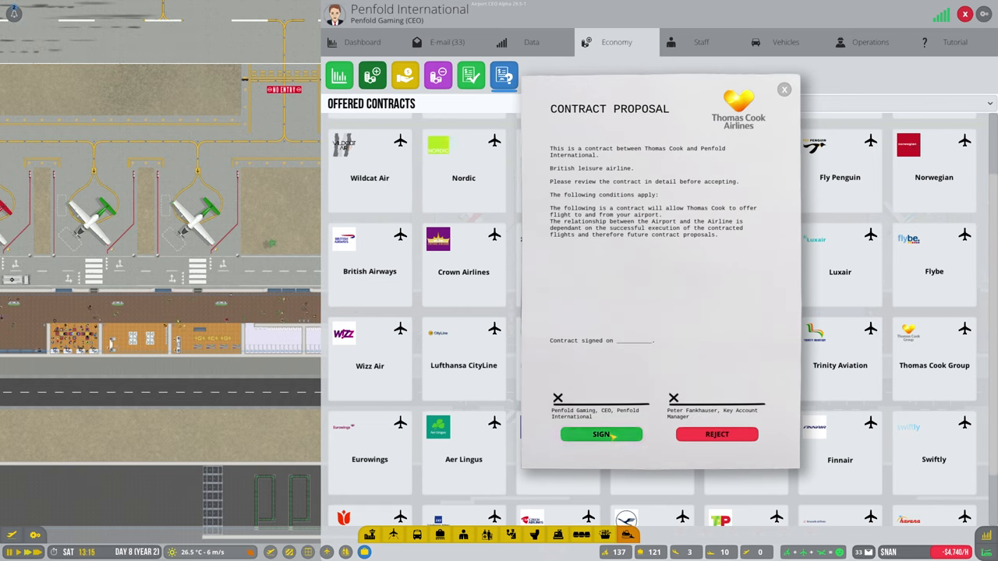
left_click(601, 435)
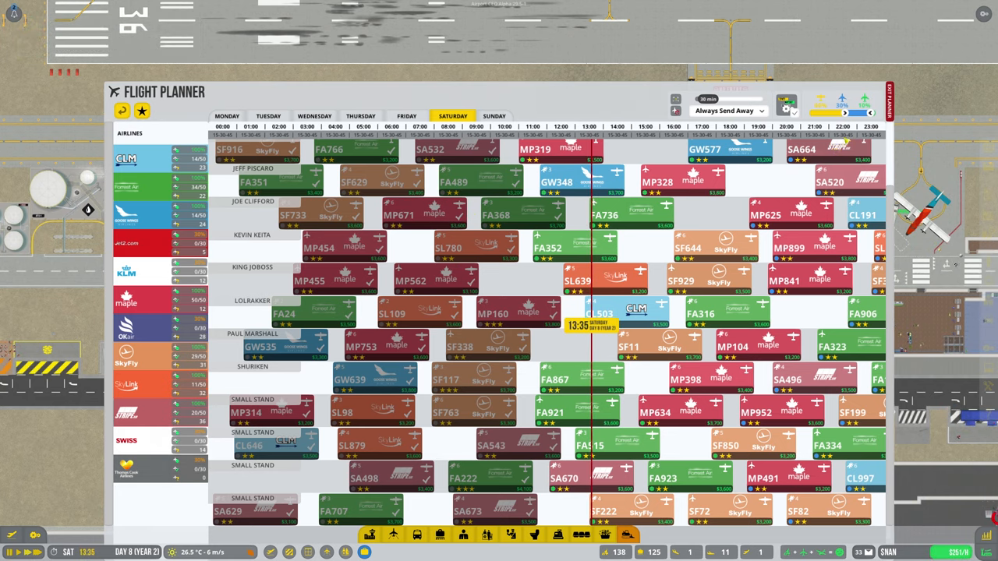
Close the flight schedule to return to the airport map
left_click(888, 101)
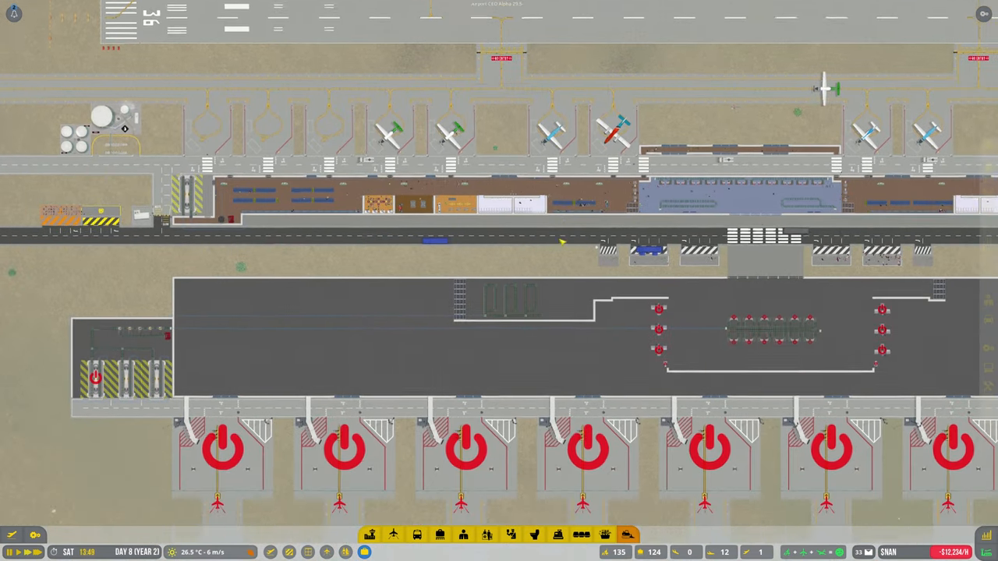
Zoom in and place a small runway blueprint below the stands
scroll("down", 3)
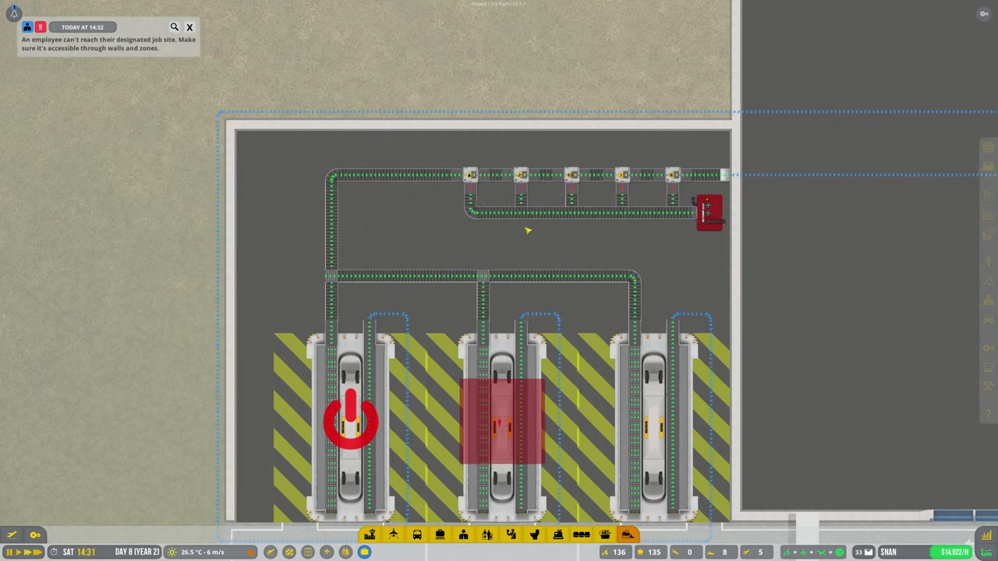
left_click(502, 421)
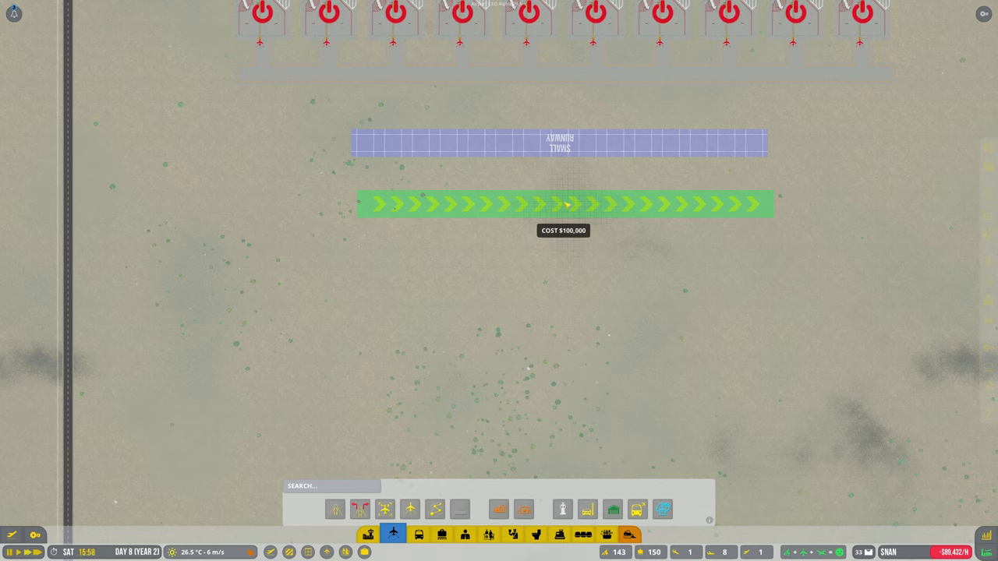
Place the second small runway parallel below the first
left_click(560, 204)
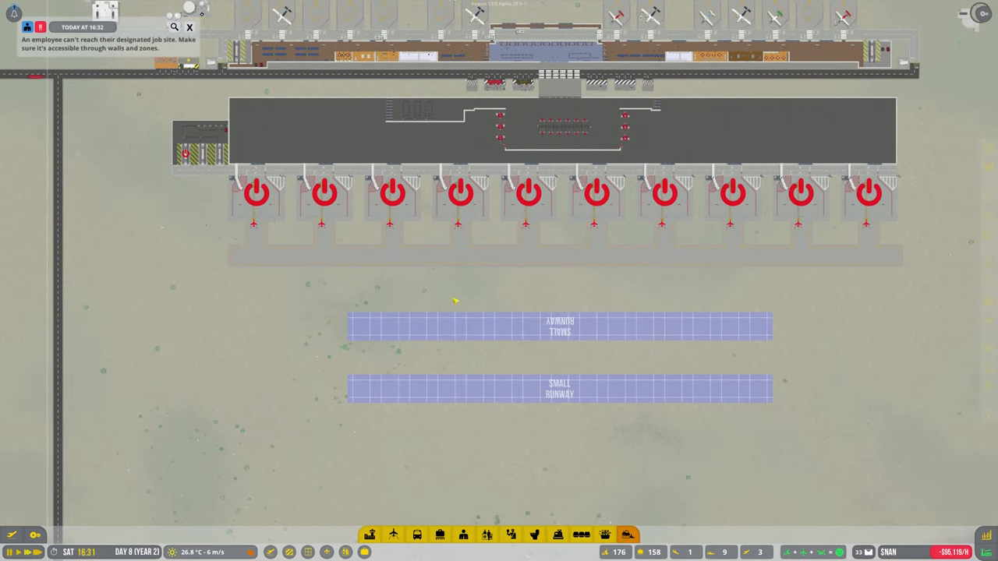
mouse_move(462, 300)
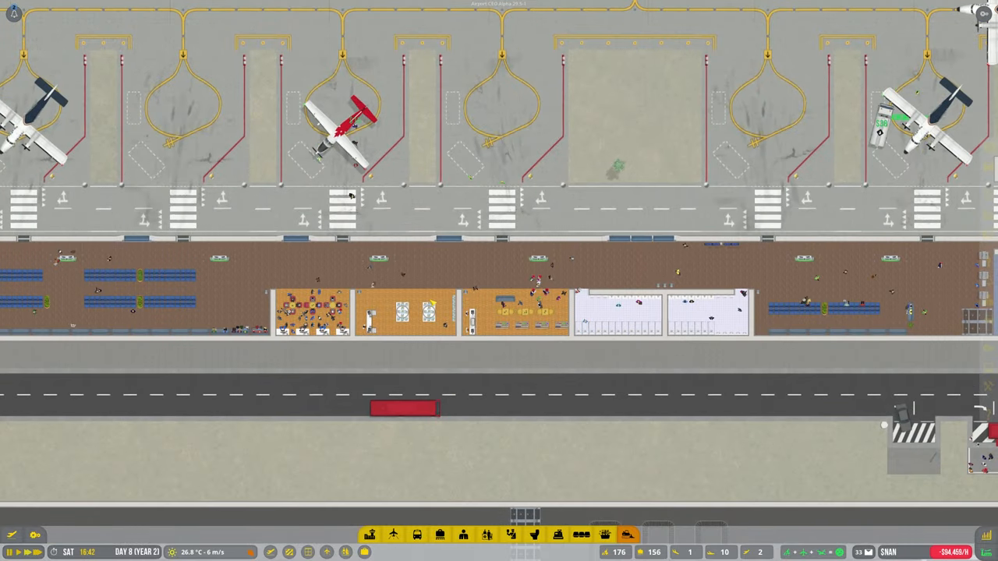
Review shop offers for the closed terminal business room and choose flygo as tenant
left_click(405, 312)
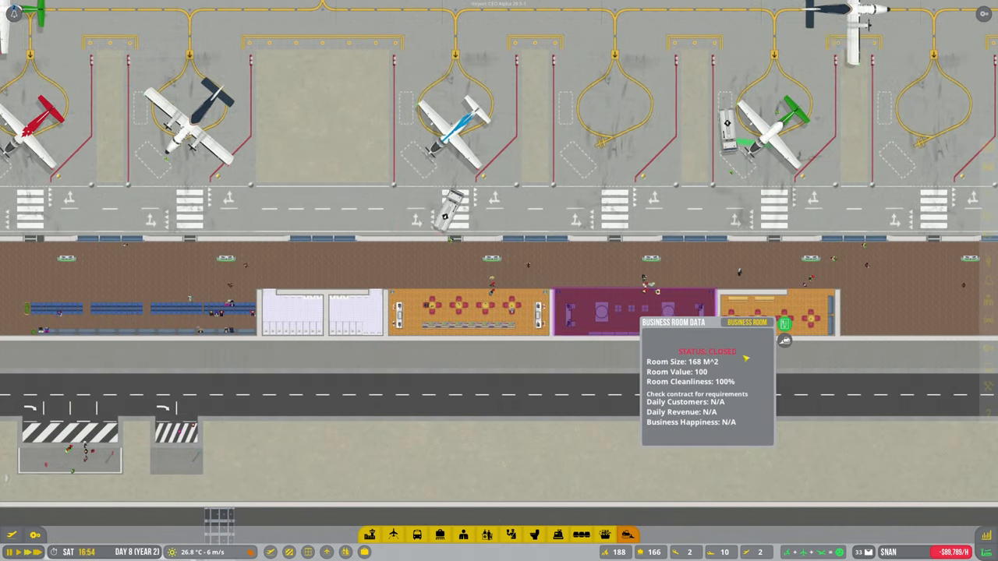
left_click(745, 358)
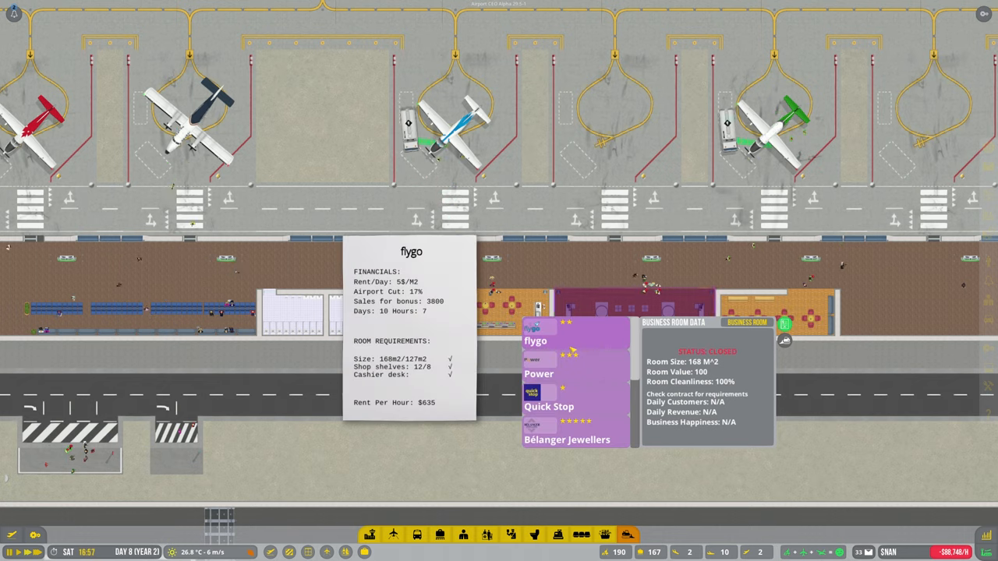
left_click(548, 406)
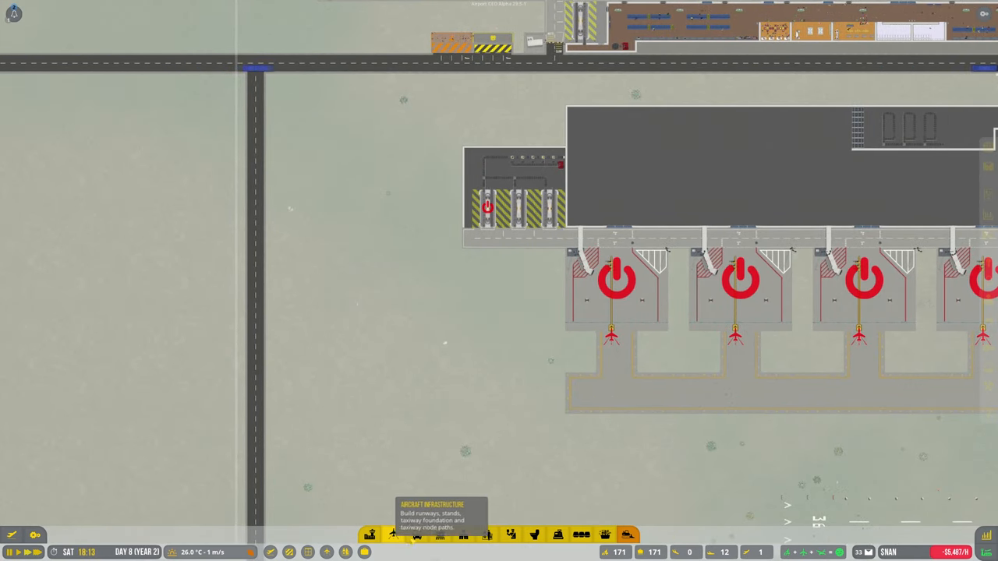
Open the Aircraft Infrastructure build options from the bottom toolbar
left_click(417, 534)
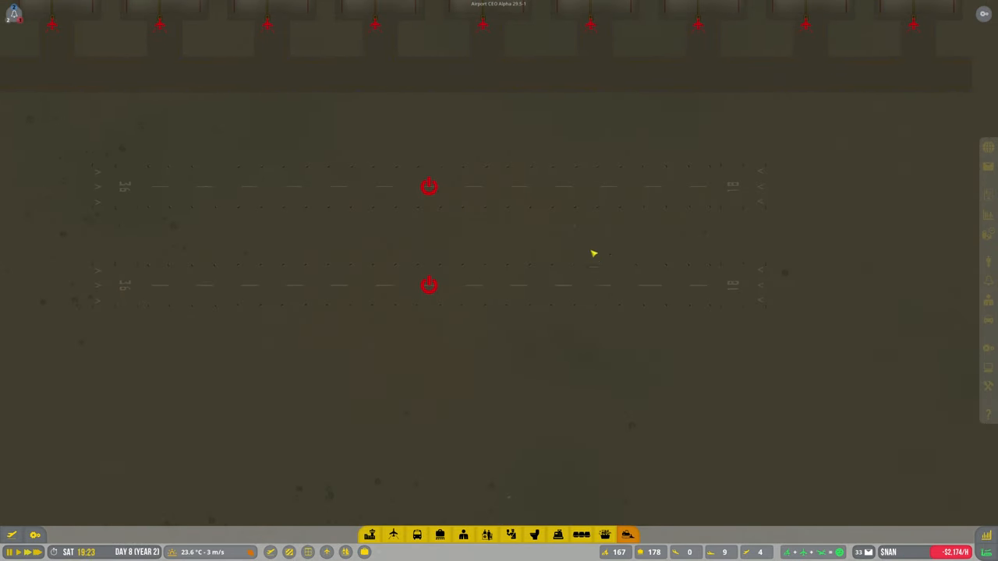
Extend the upper runway to 840 m and allow medium aircraft on it
left_click(428, 186)
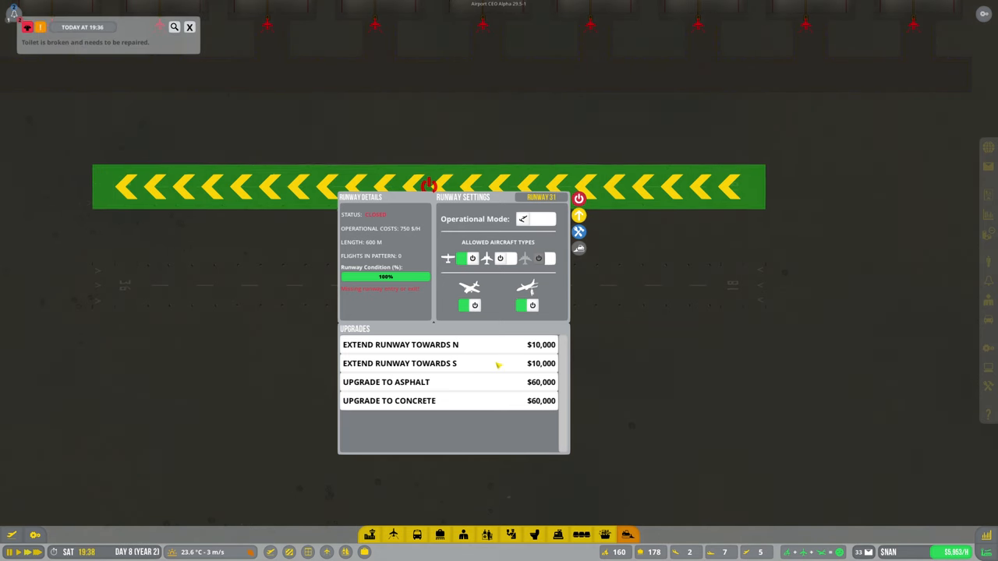
left_click(385, 381)
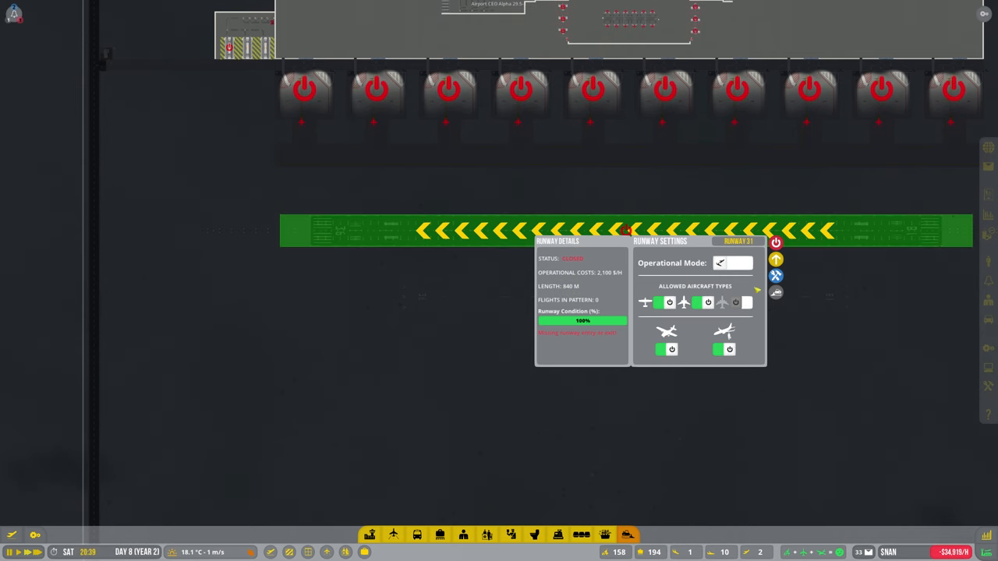
left_click(776, 275)
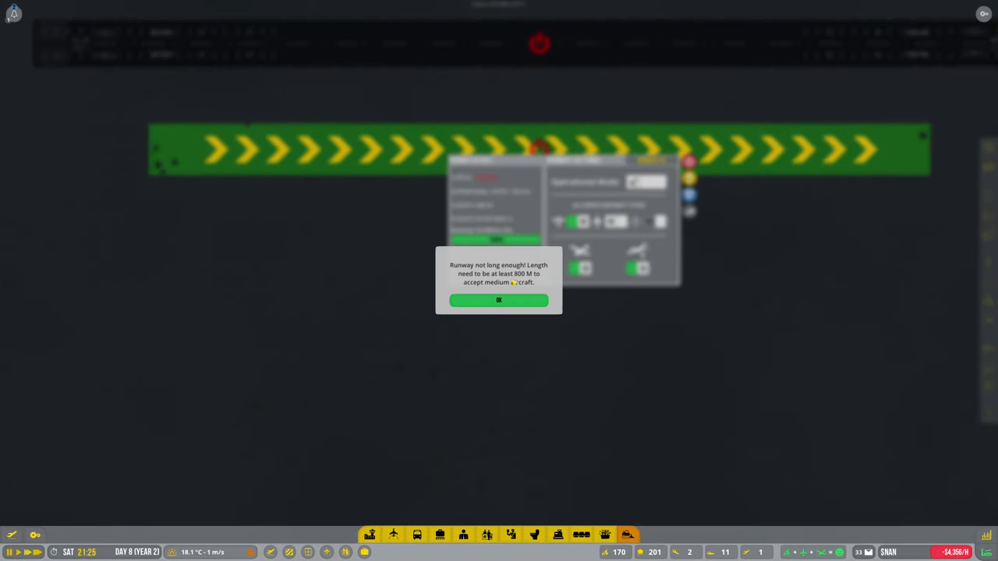
Dismiss the short-runway warning and extend the second runway toward the south
left_click(498, 301)
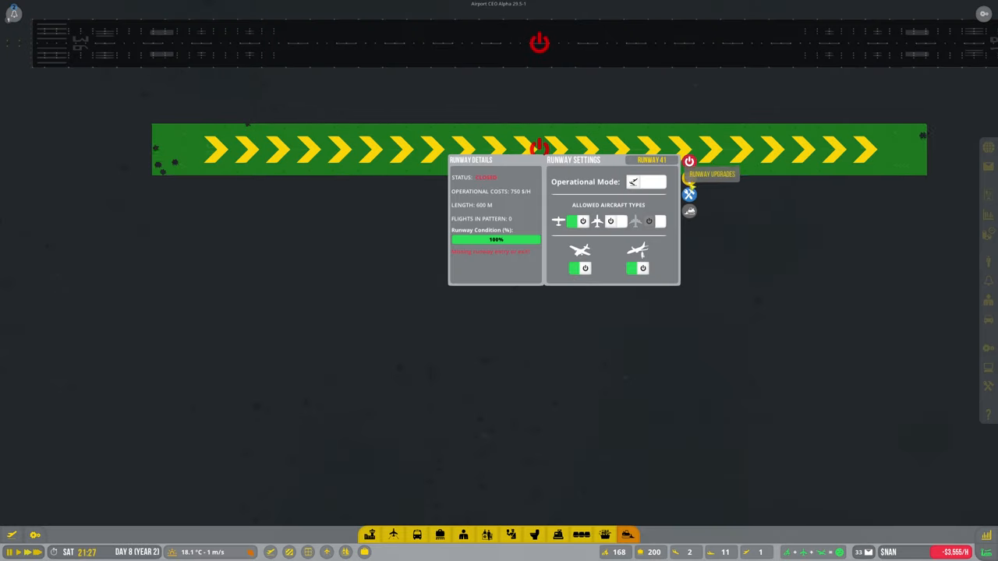
left_click(709, 174)
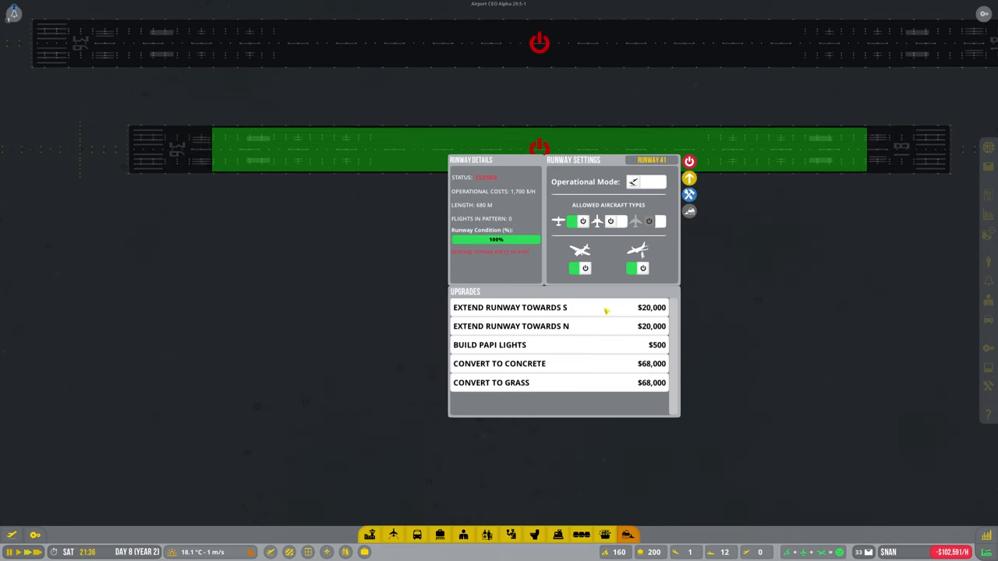
left_click(509, 307)
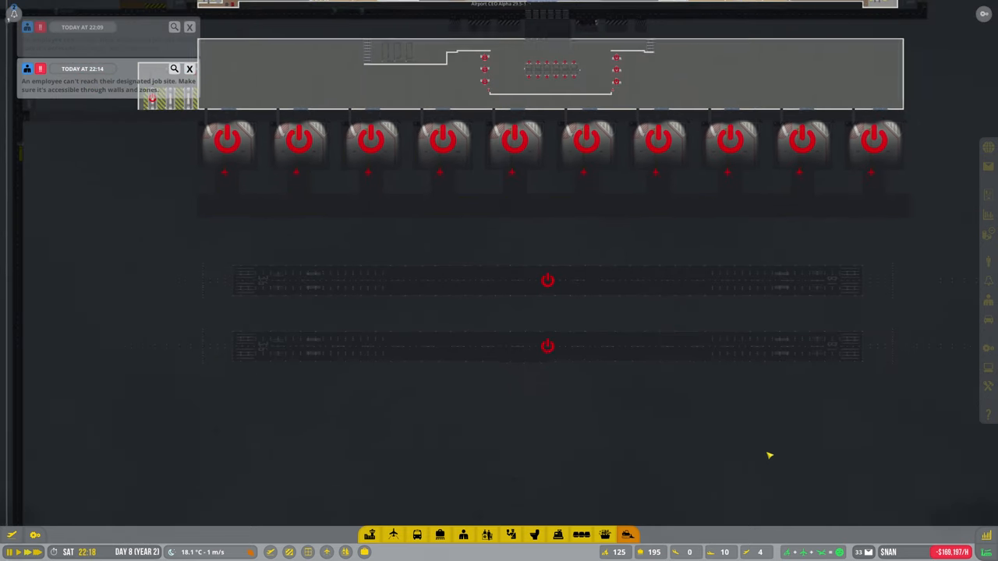
left_click(190, 26)
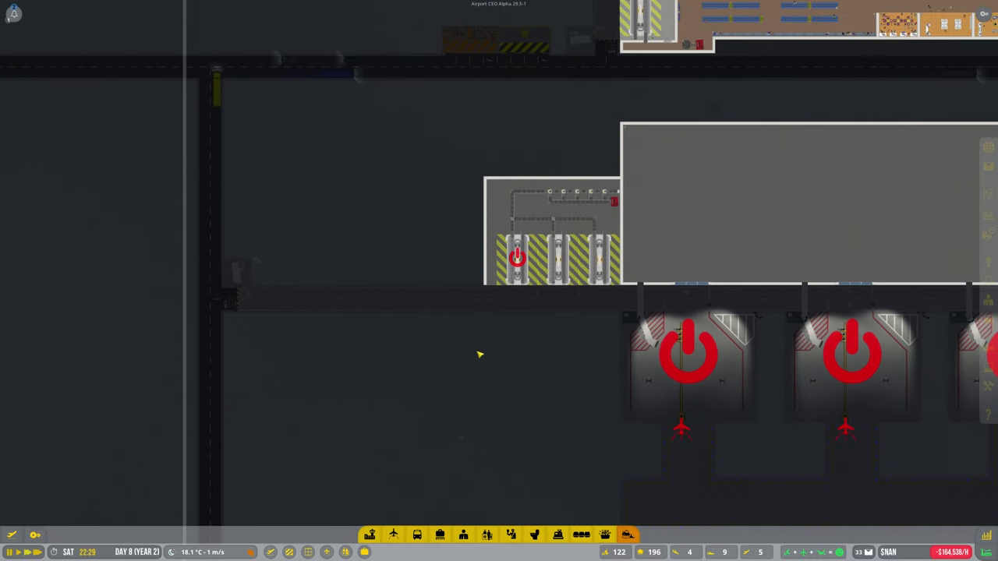
mouse_move(468, 315)
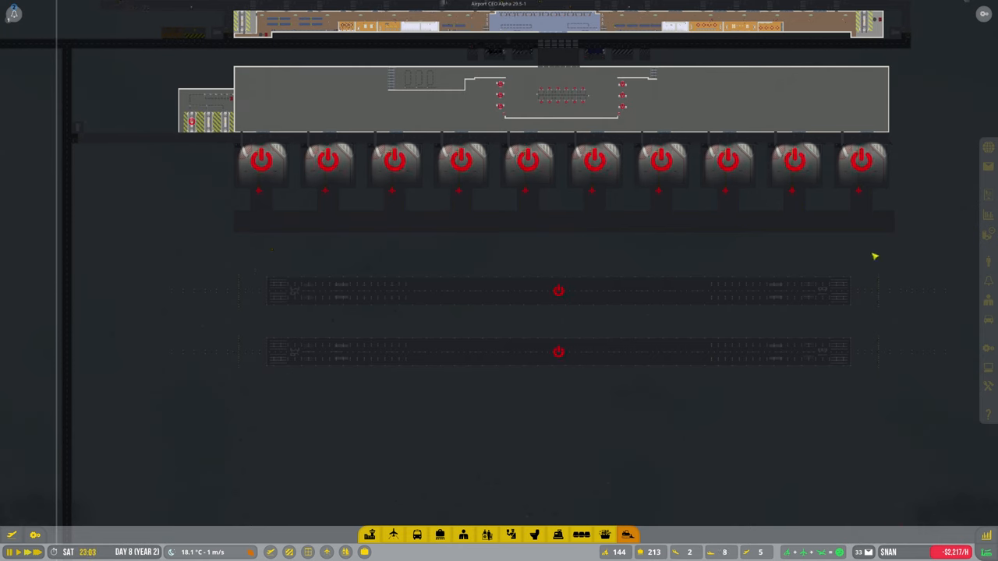
mouse_move(278, 254)
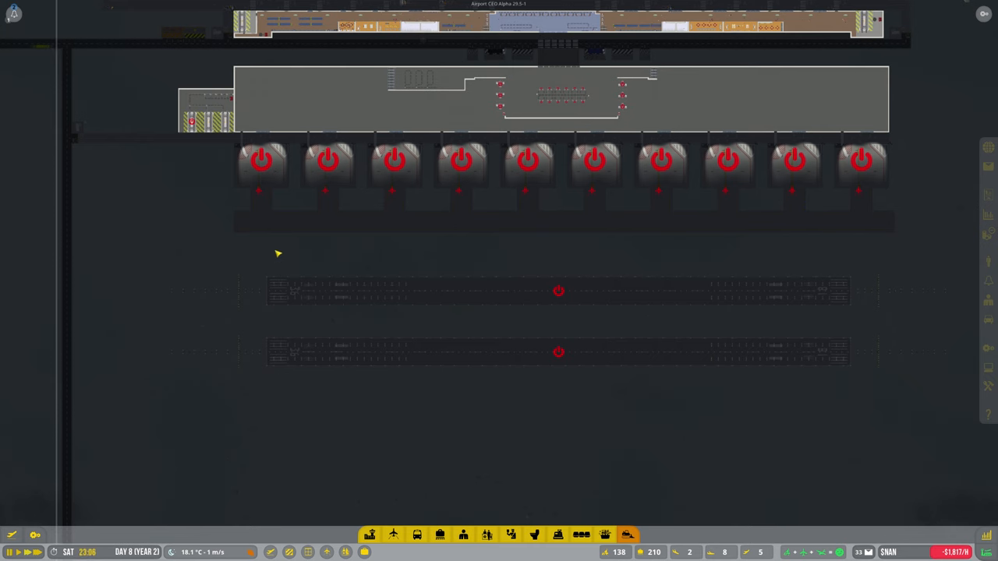
mouse_move(290, 263)
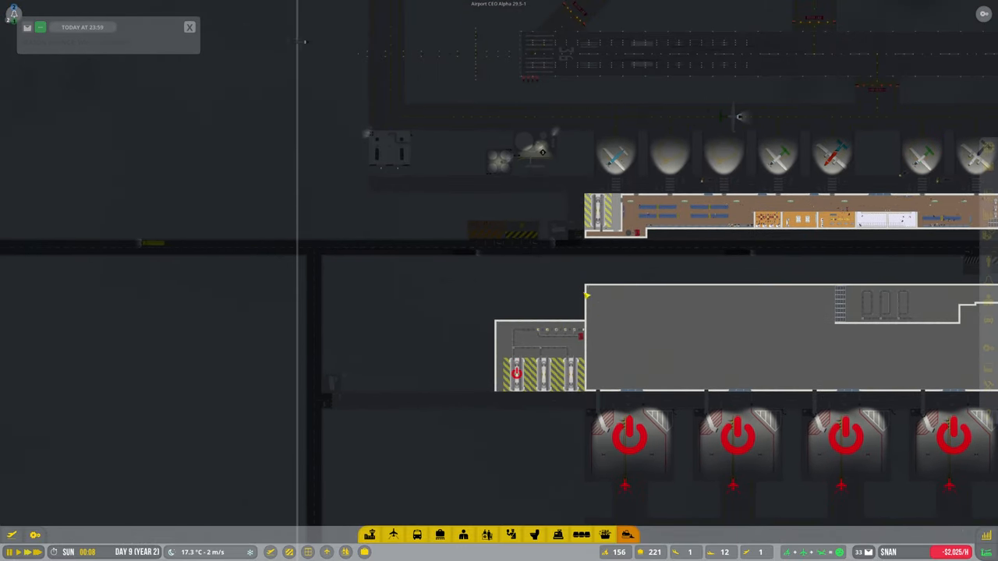
Request extra fuel for the nearly empty medium fuel depot
left_click(534, 149)
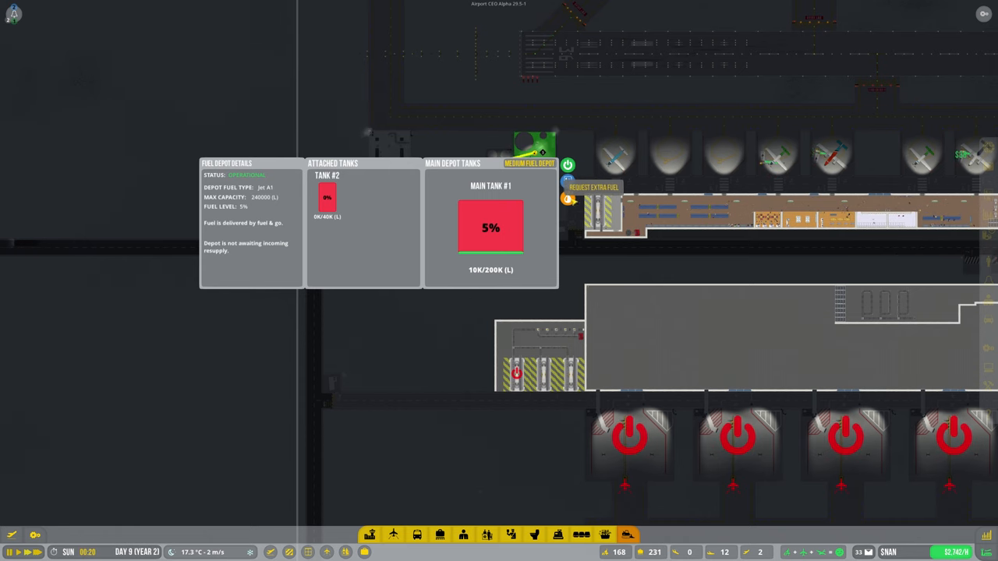
left_click(567, 199)
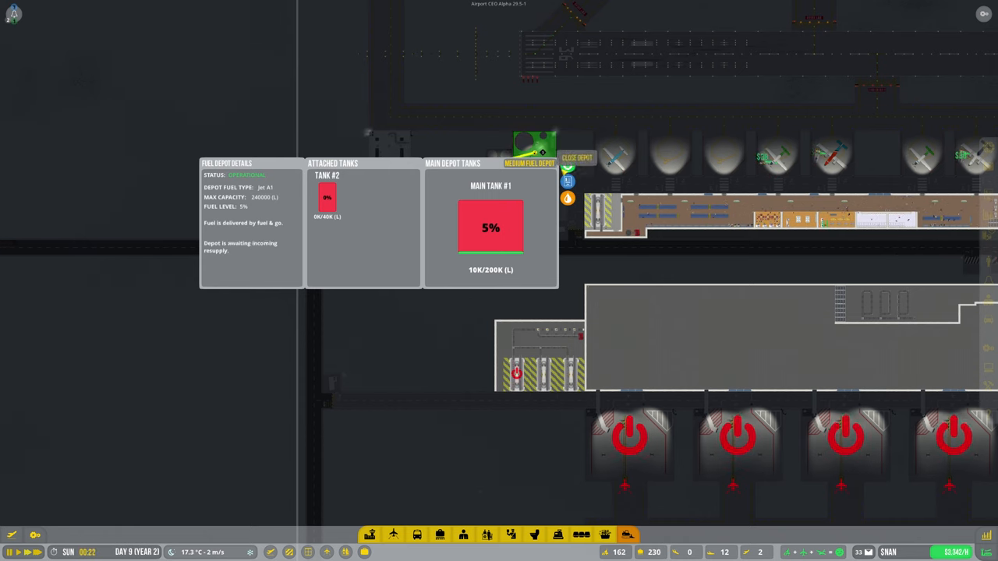
left_click(577, 158)
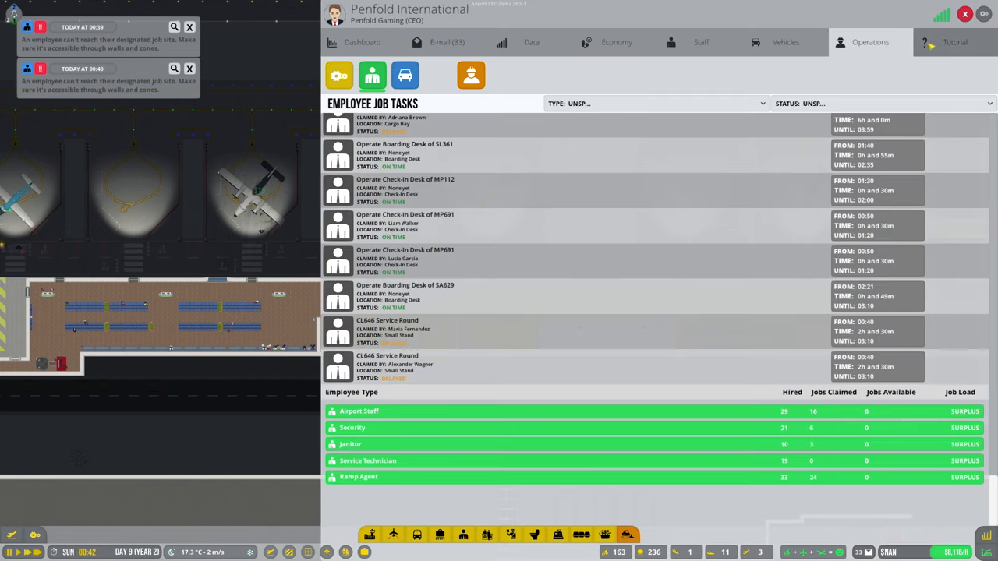
Enable the JETA1 Refueling Service in Turnaround Service Control
left_click(338, 75)
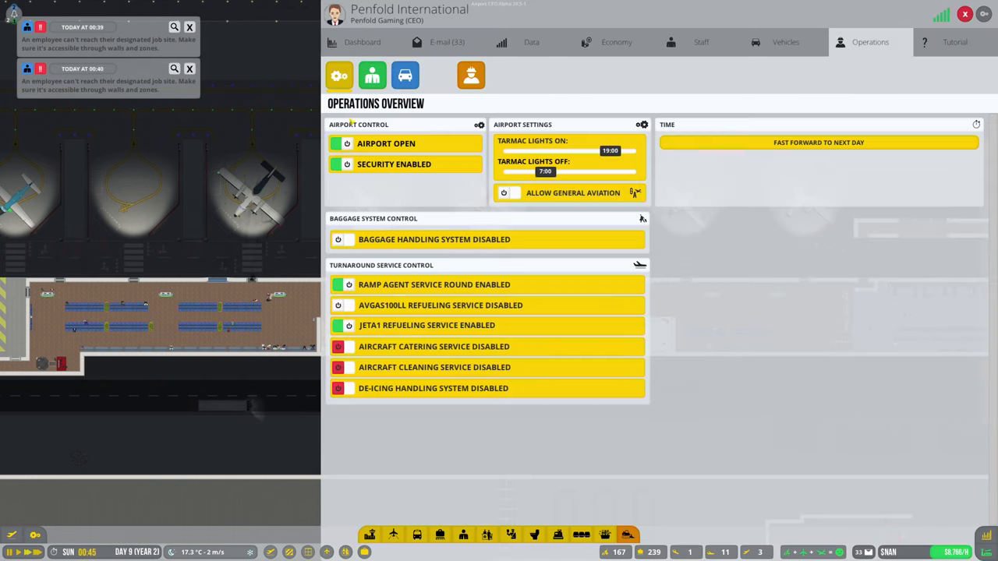
left_click(338, 240)
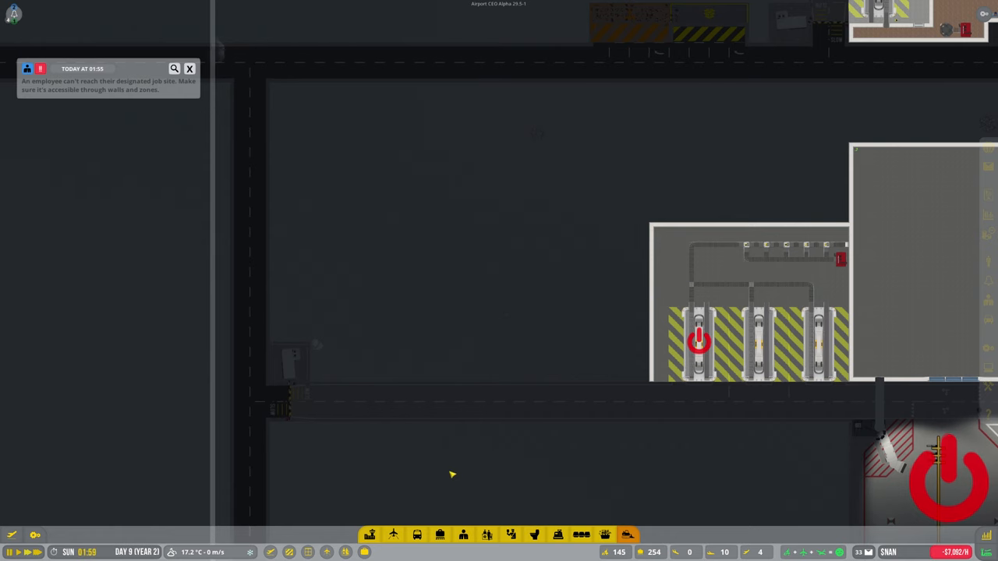
Close the operations panel and pan to the open ground near the vehicle checkpoint
left_click(369, 534)
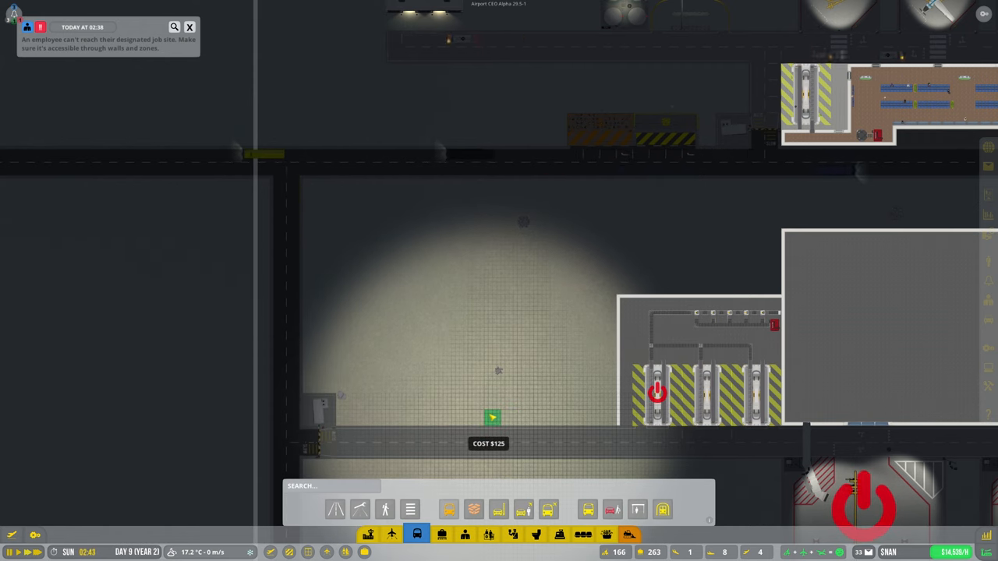
Drag a service road northward from the main road beside the baggage hall
left_click_drag(491, 417, 463, 339)
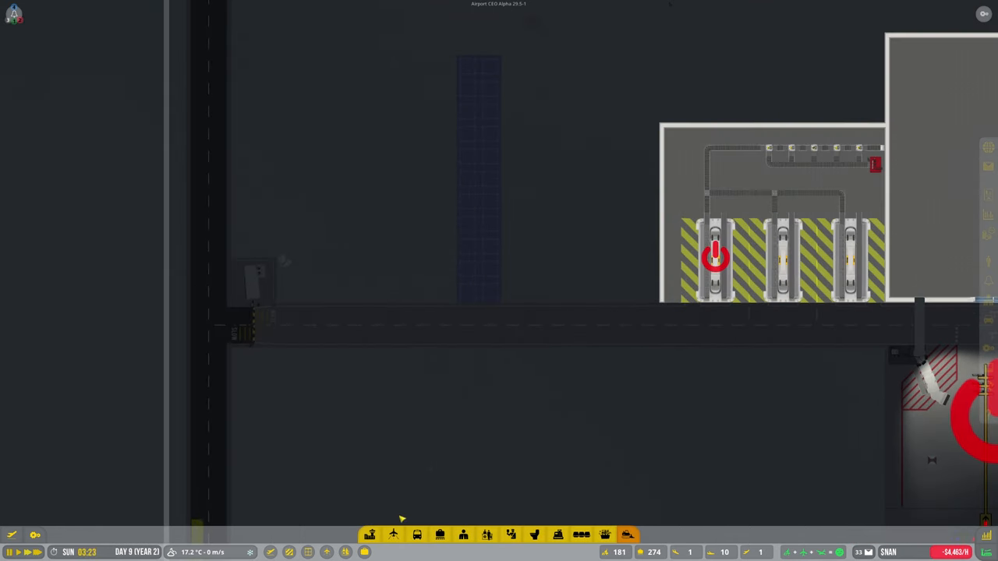
Place a Basic Vehicle Depot blueprint beside the new service road
left_click(416, 534)
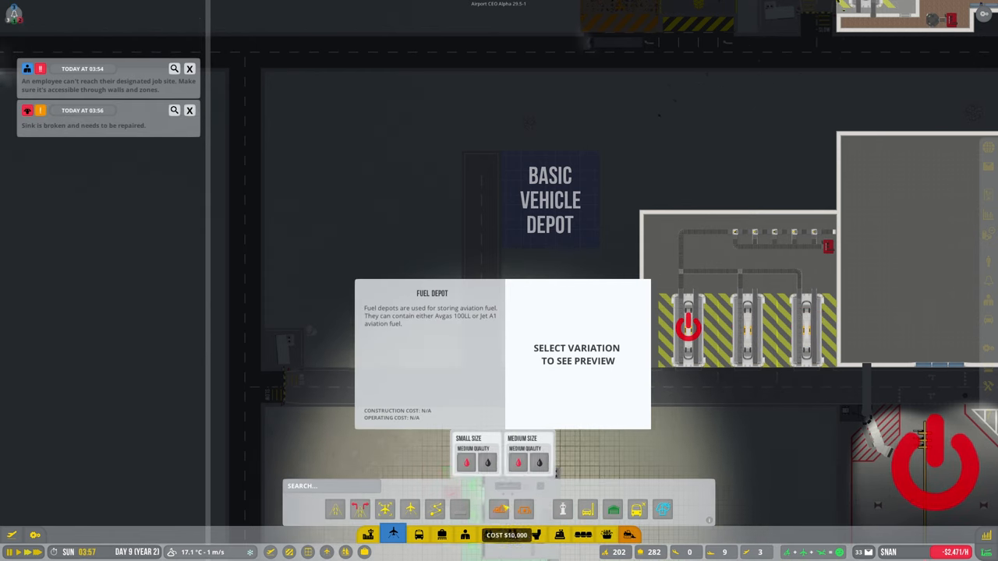
Place a fuel depot left of the service road and attach a small fuel tank
left_click(538, 462)
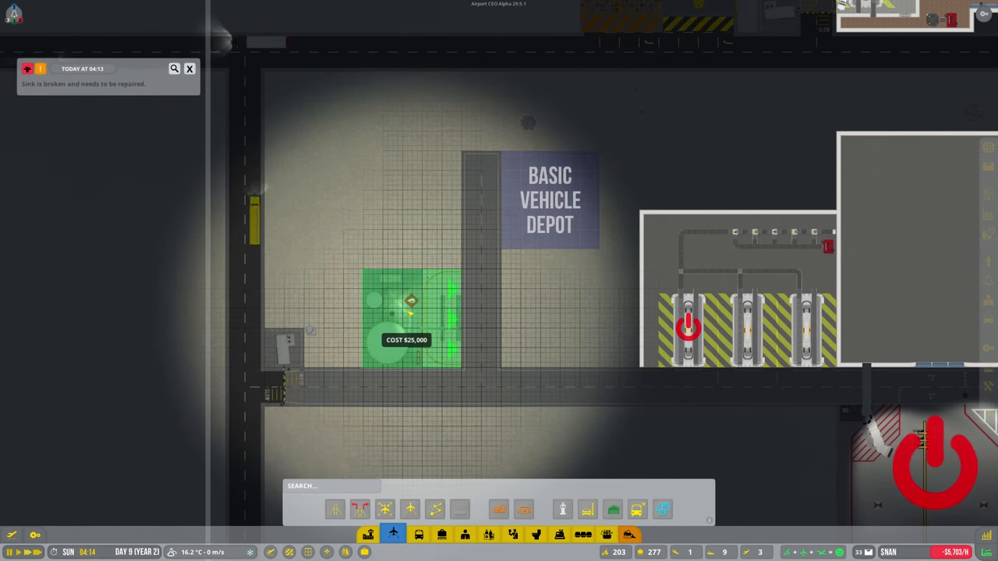
left_click(523, 510)
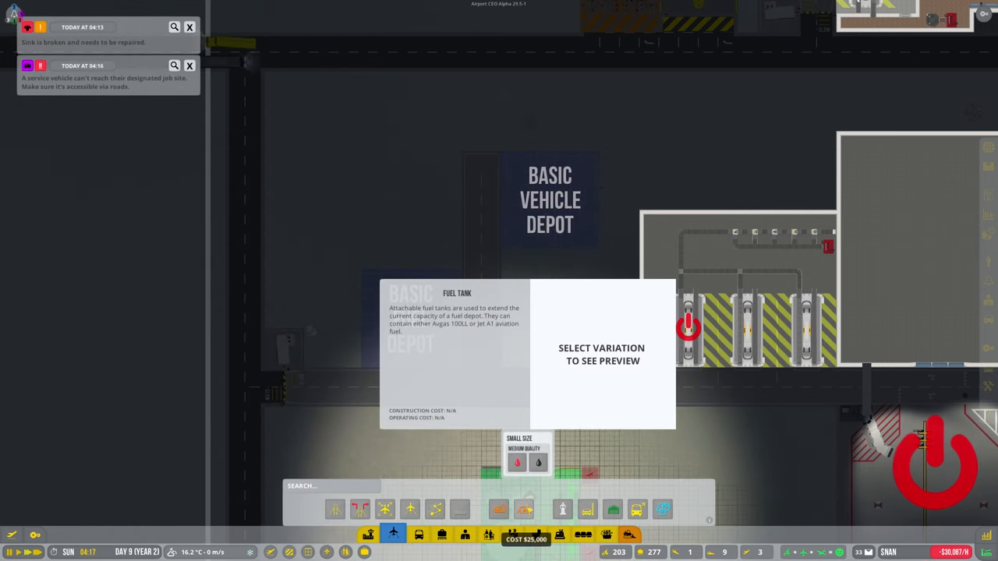
left_click(516, 462)
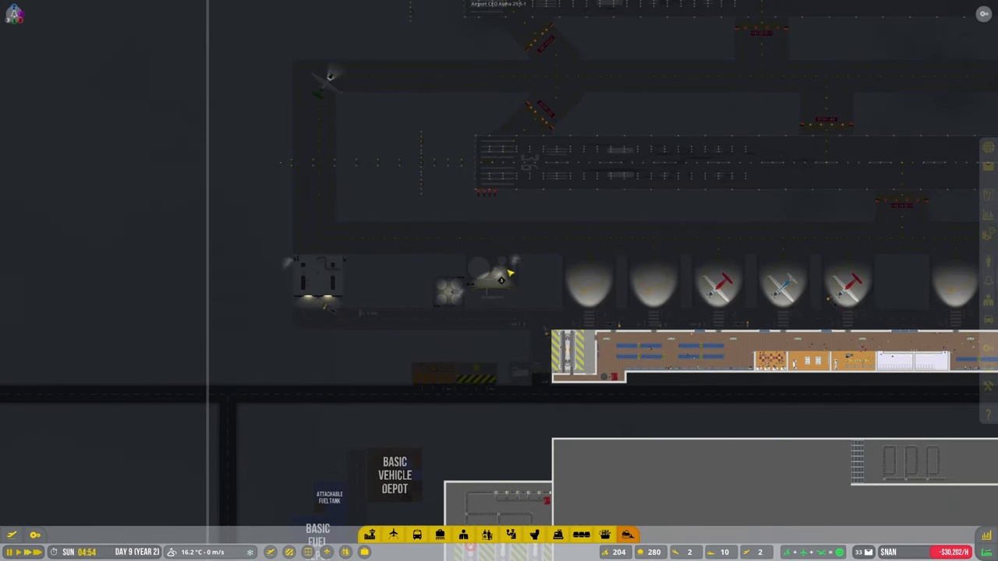
Dismiss two old notifications, including the winter season alert
left_click(487, 281)
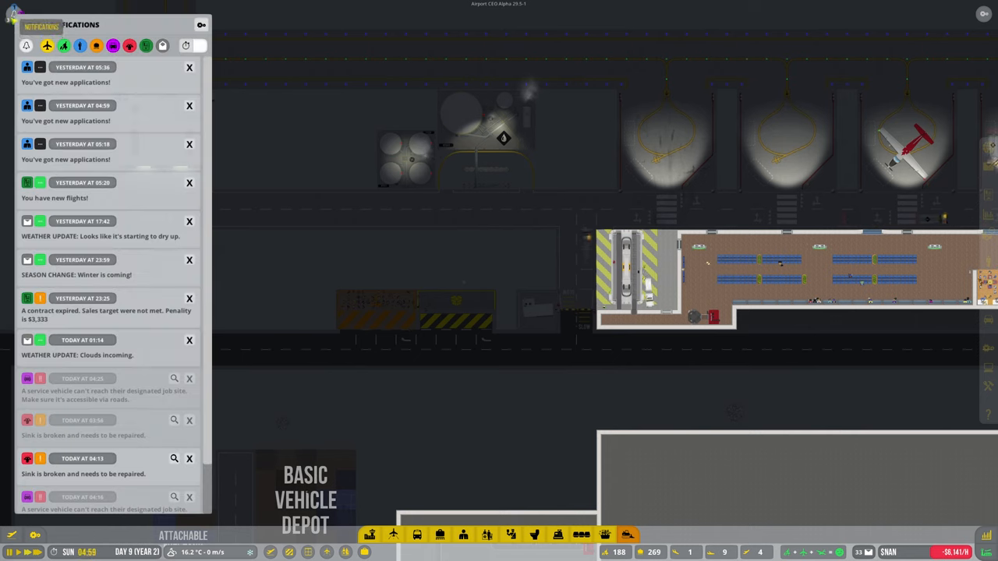
left_click(188, 67)
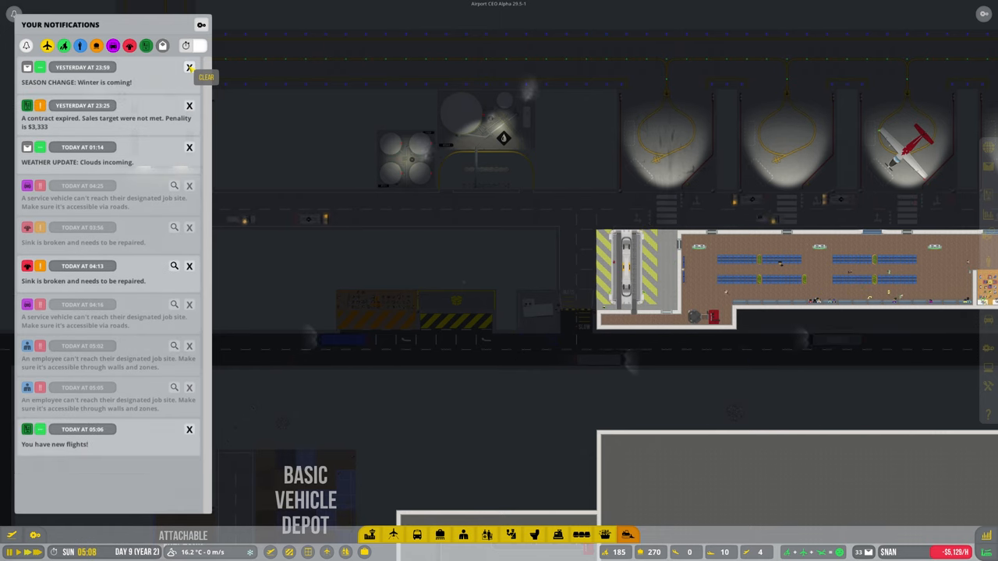
left_click(189, 67)
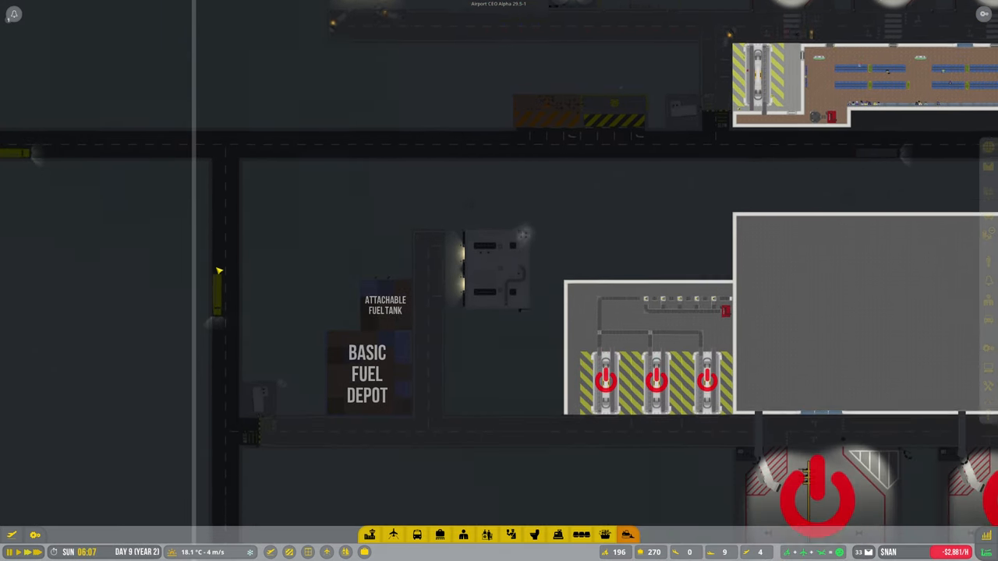
Zoom back to the depot area while the vehicle depot finishes construction
scroll("down", 3)
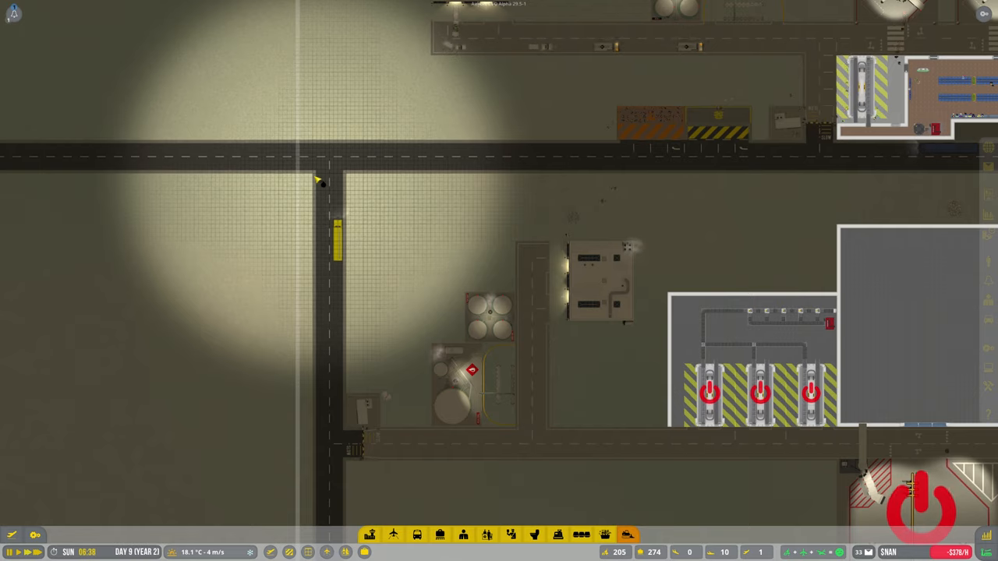
Pan to the fuel depot and inspect a fuel trailer truck's Transit Structure Data
left_click(335, 183)
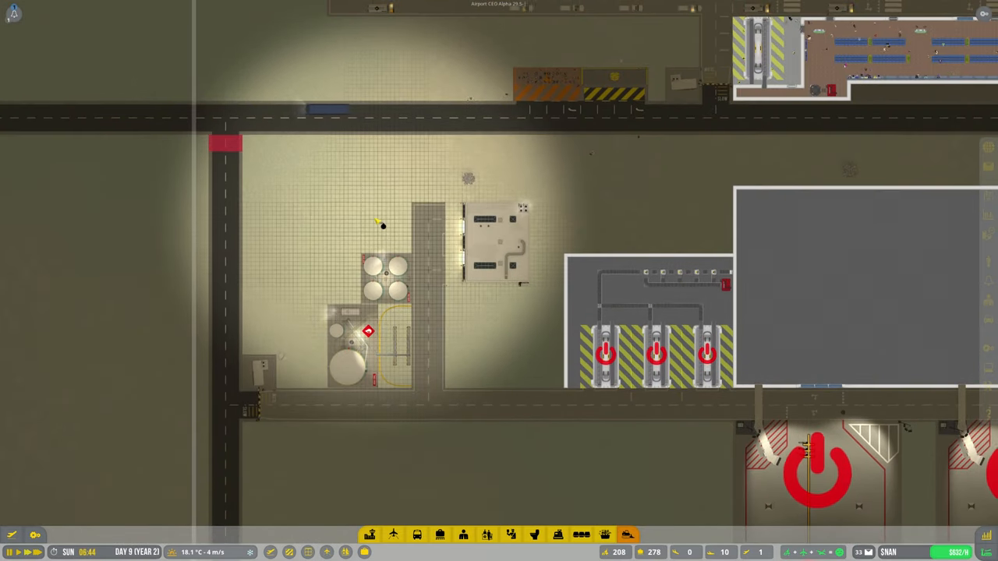
scroll("down", 3)
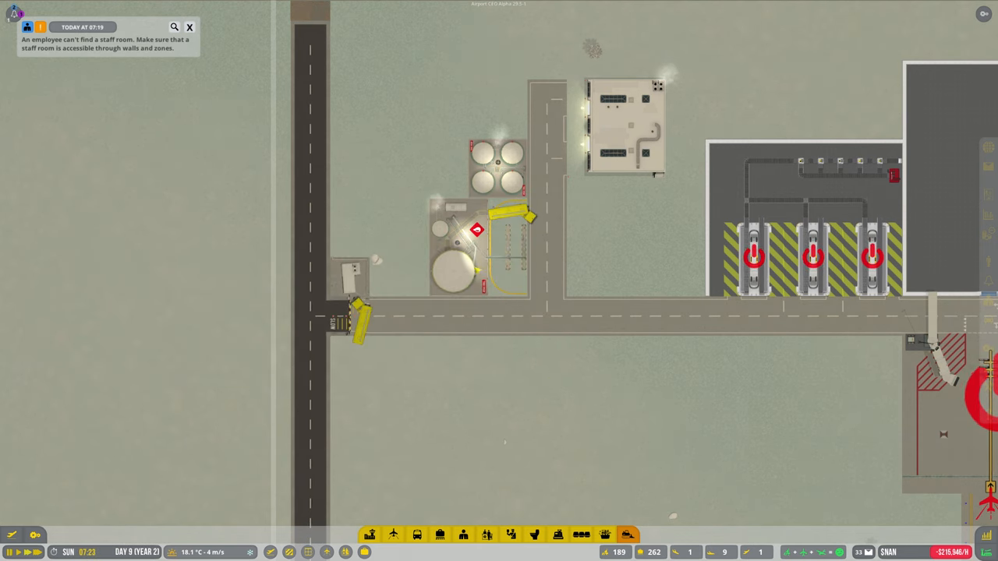
left_click(468, 233)
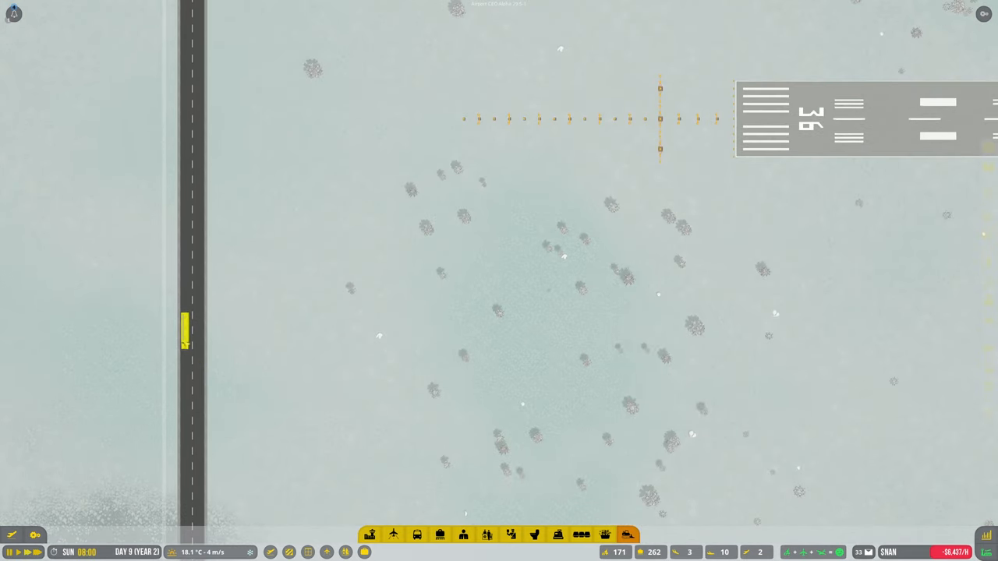
left_click(187, 331)
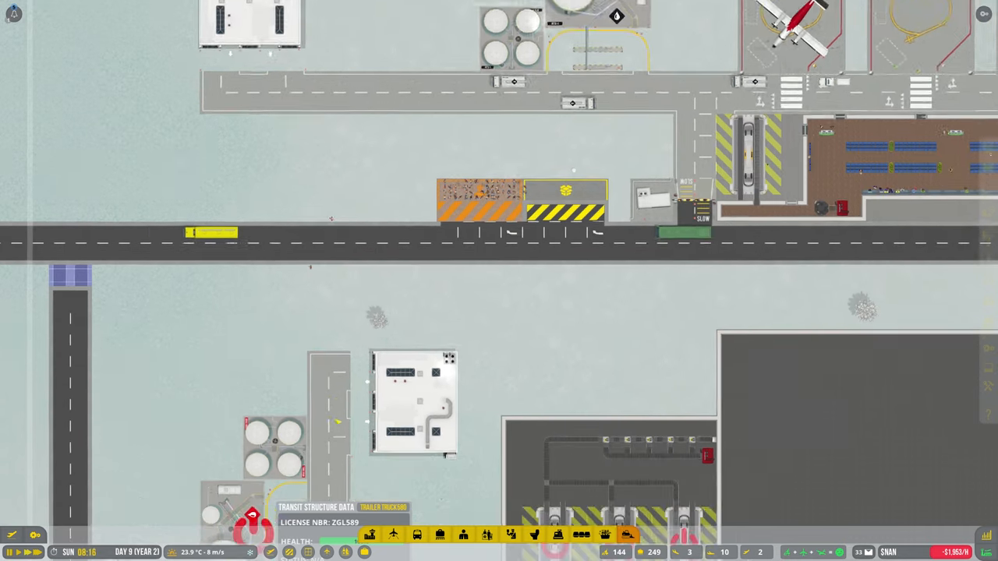
scroll("down", 3)
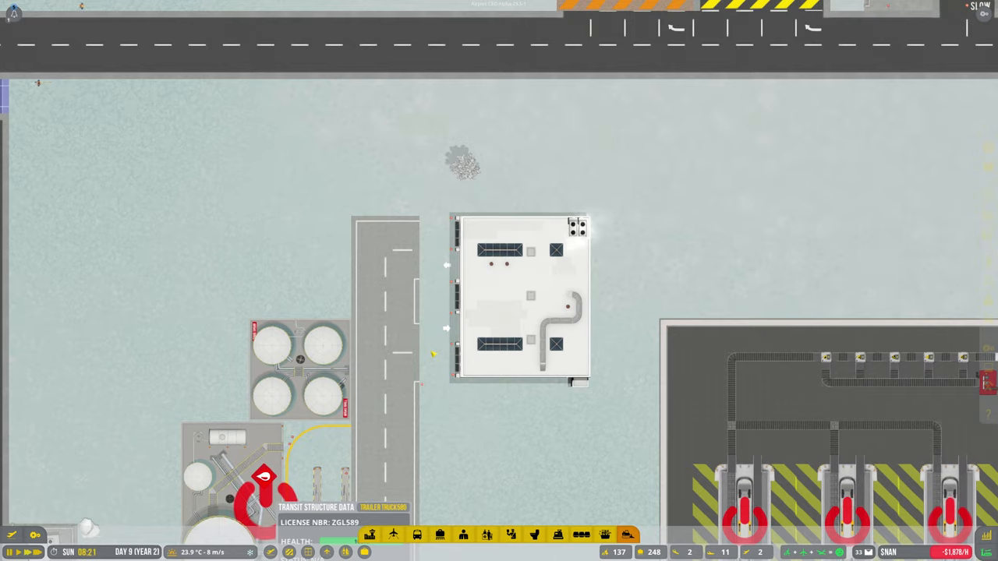
scroll("down", 3)
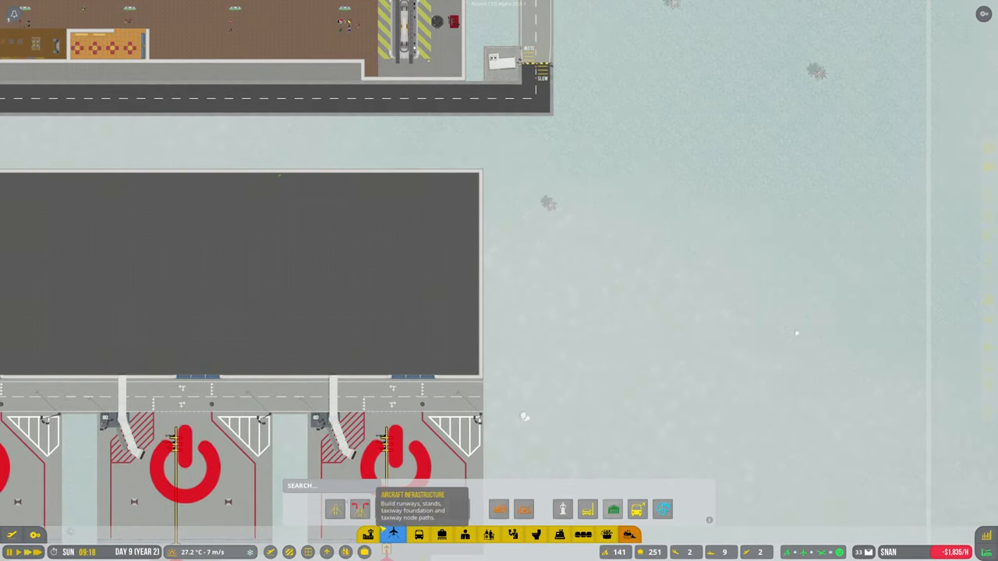
Lay a $250 service road strip running north just right of the large apron
left_click(369, 534)
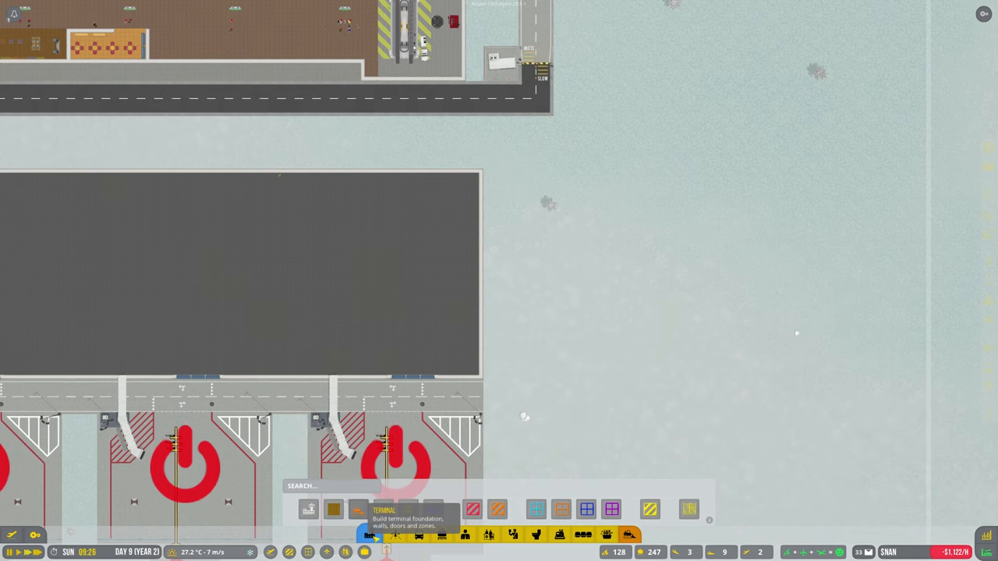
left_click(358, 509)
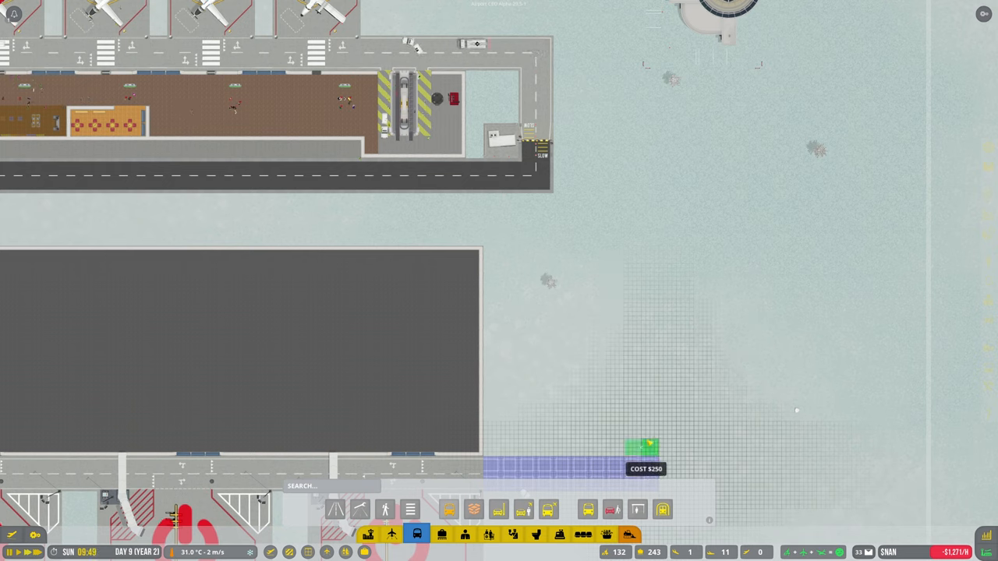
left_click_drag(641, 464, 641, 113)
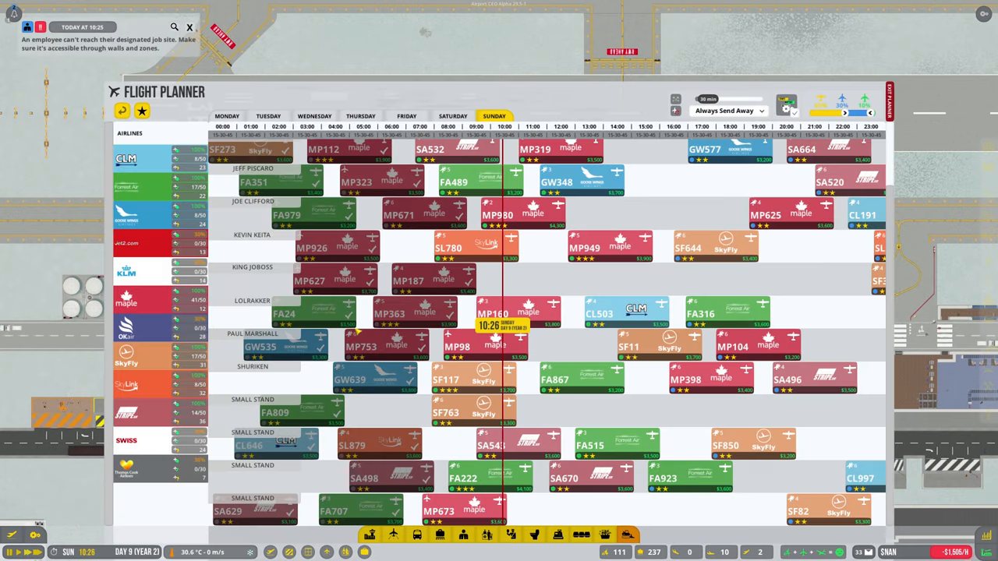
left_click(189, 26)
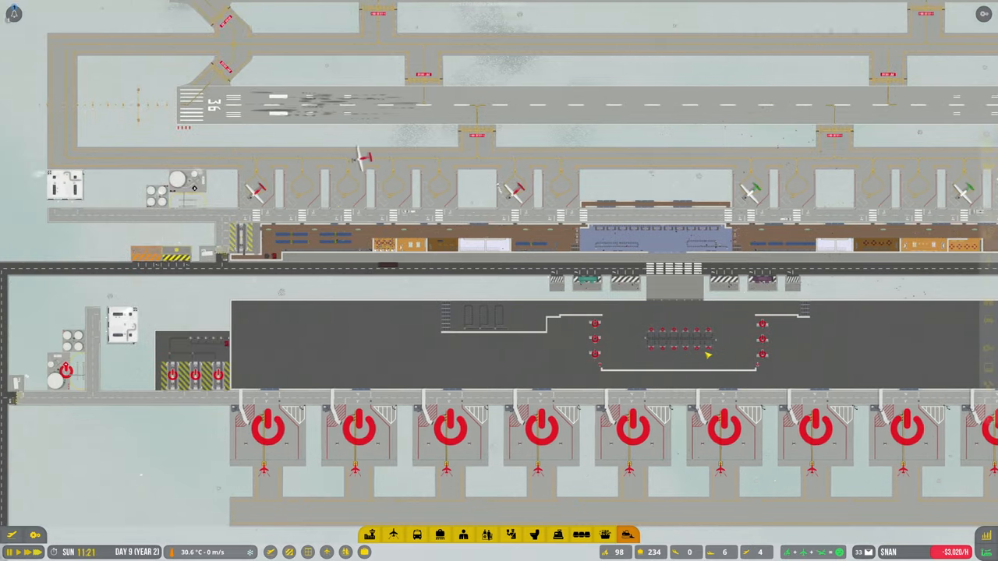
scroll("down", 3)
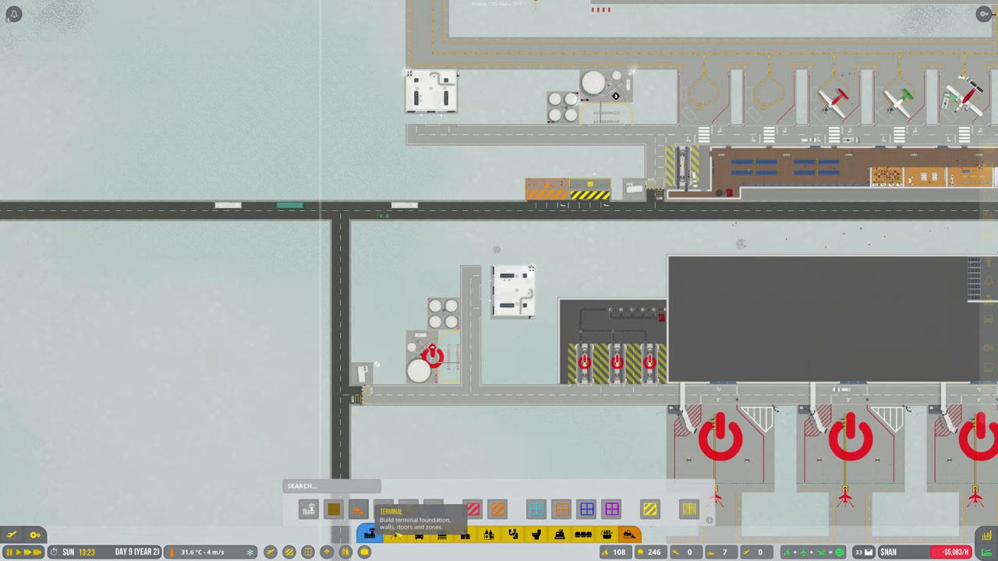
left_click(357, 510)
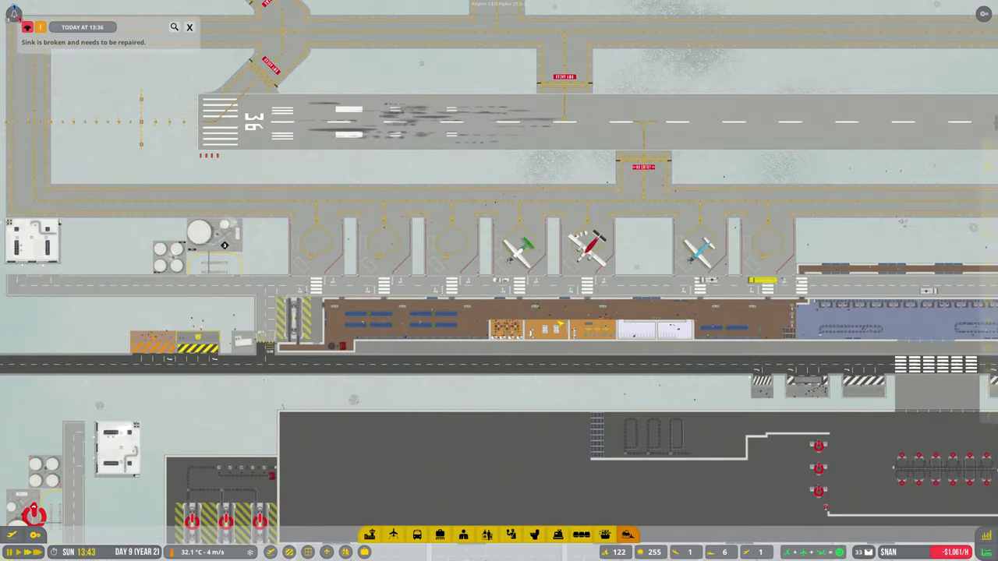
left_click(600, 234)
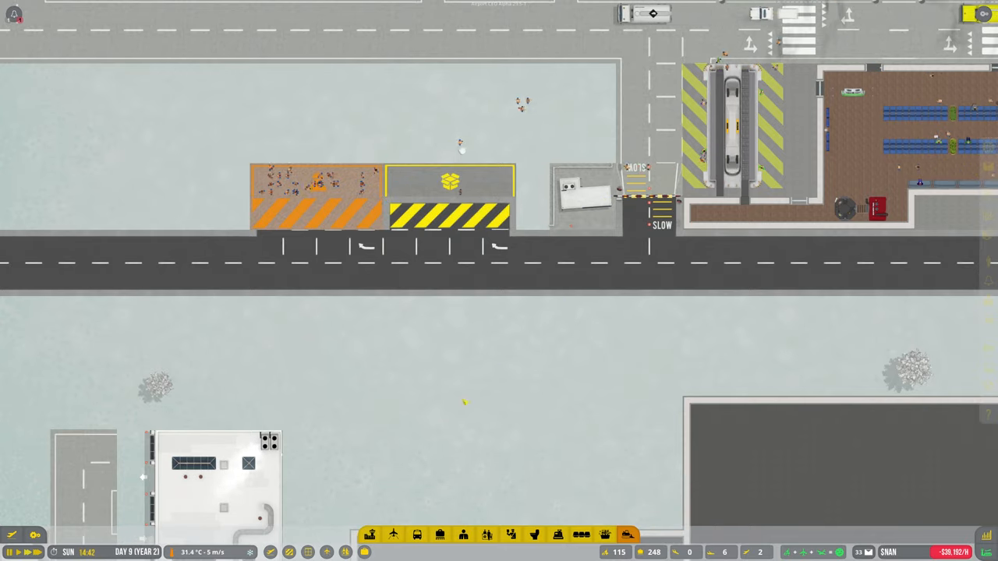
left_click(370, 534)
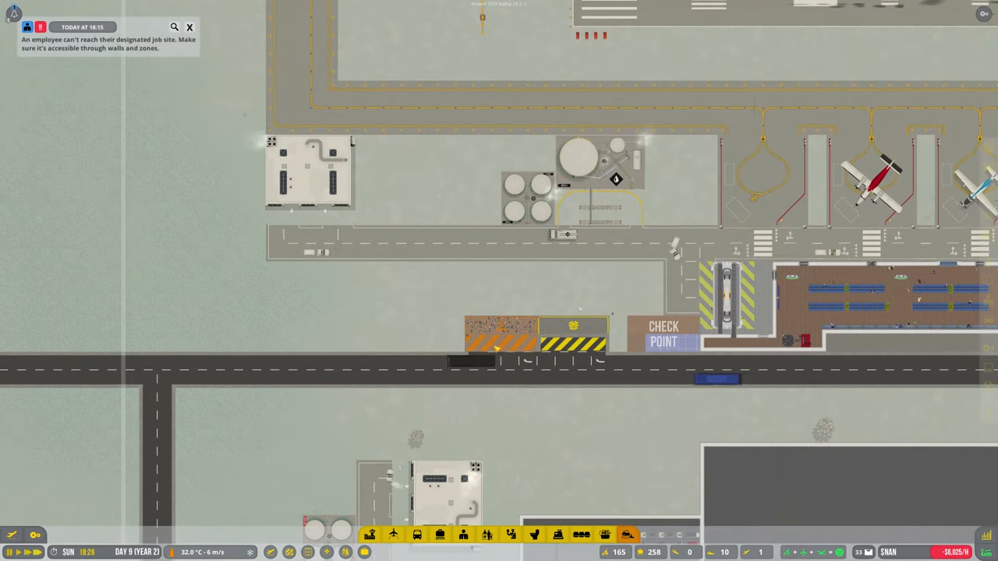
Open the Economy tab's Budget Overview showing $6,335 net for the current hour
left_click(310, 171)
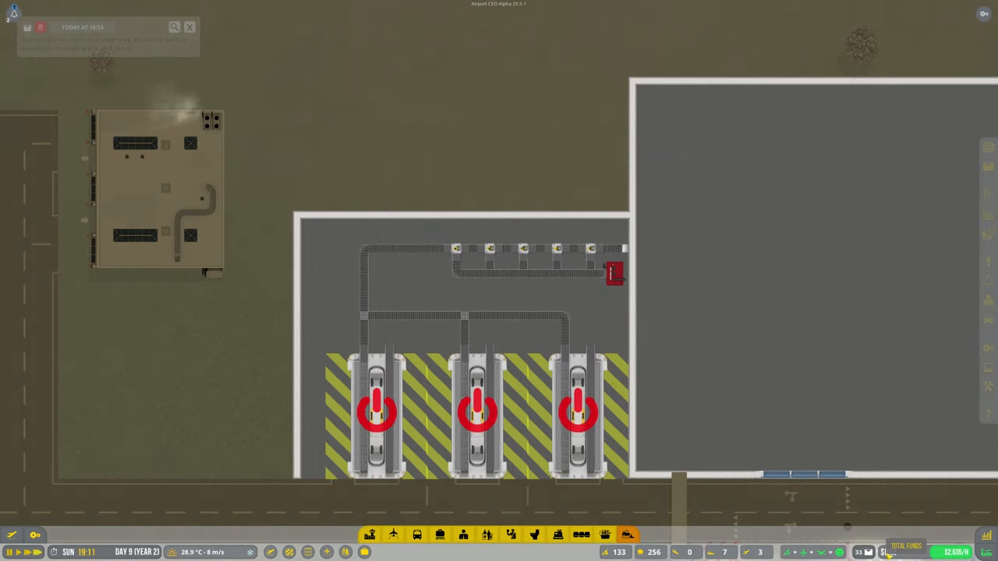
left_click(628, 535)
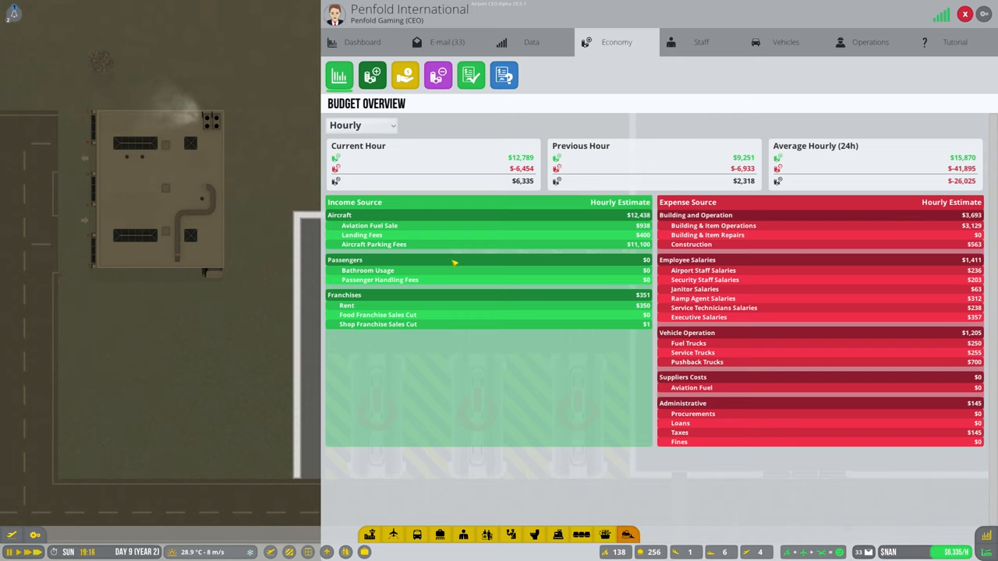